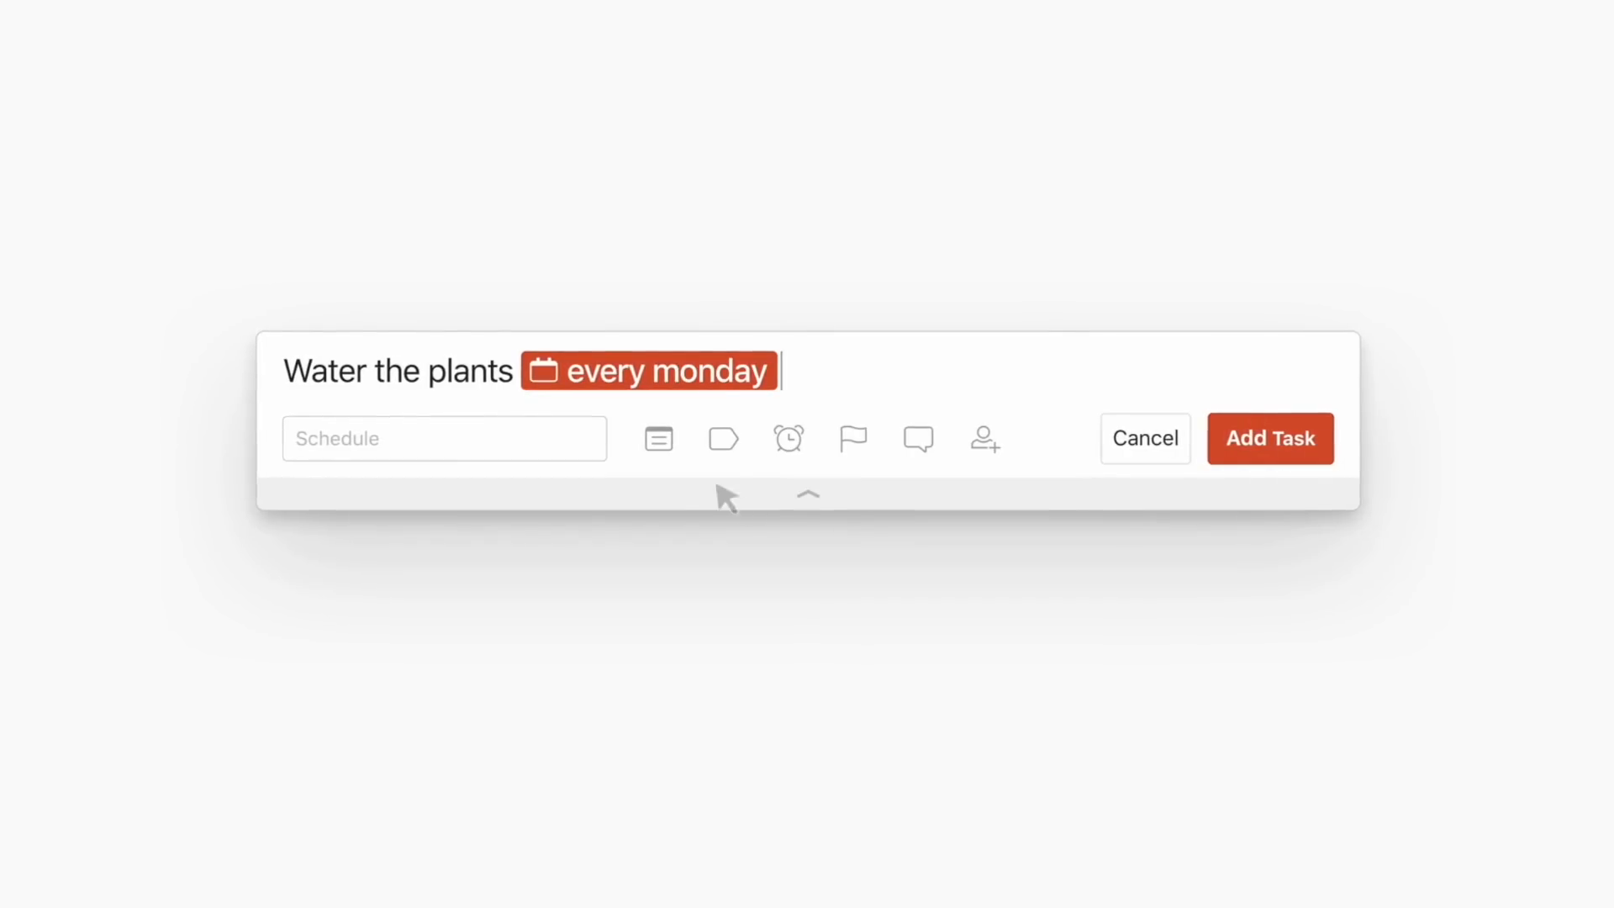
File 'Water the plants' under the House project and give it priority 3
{"action": "type", "text": "#"}
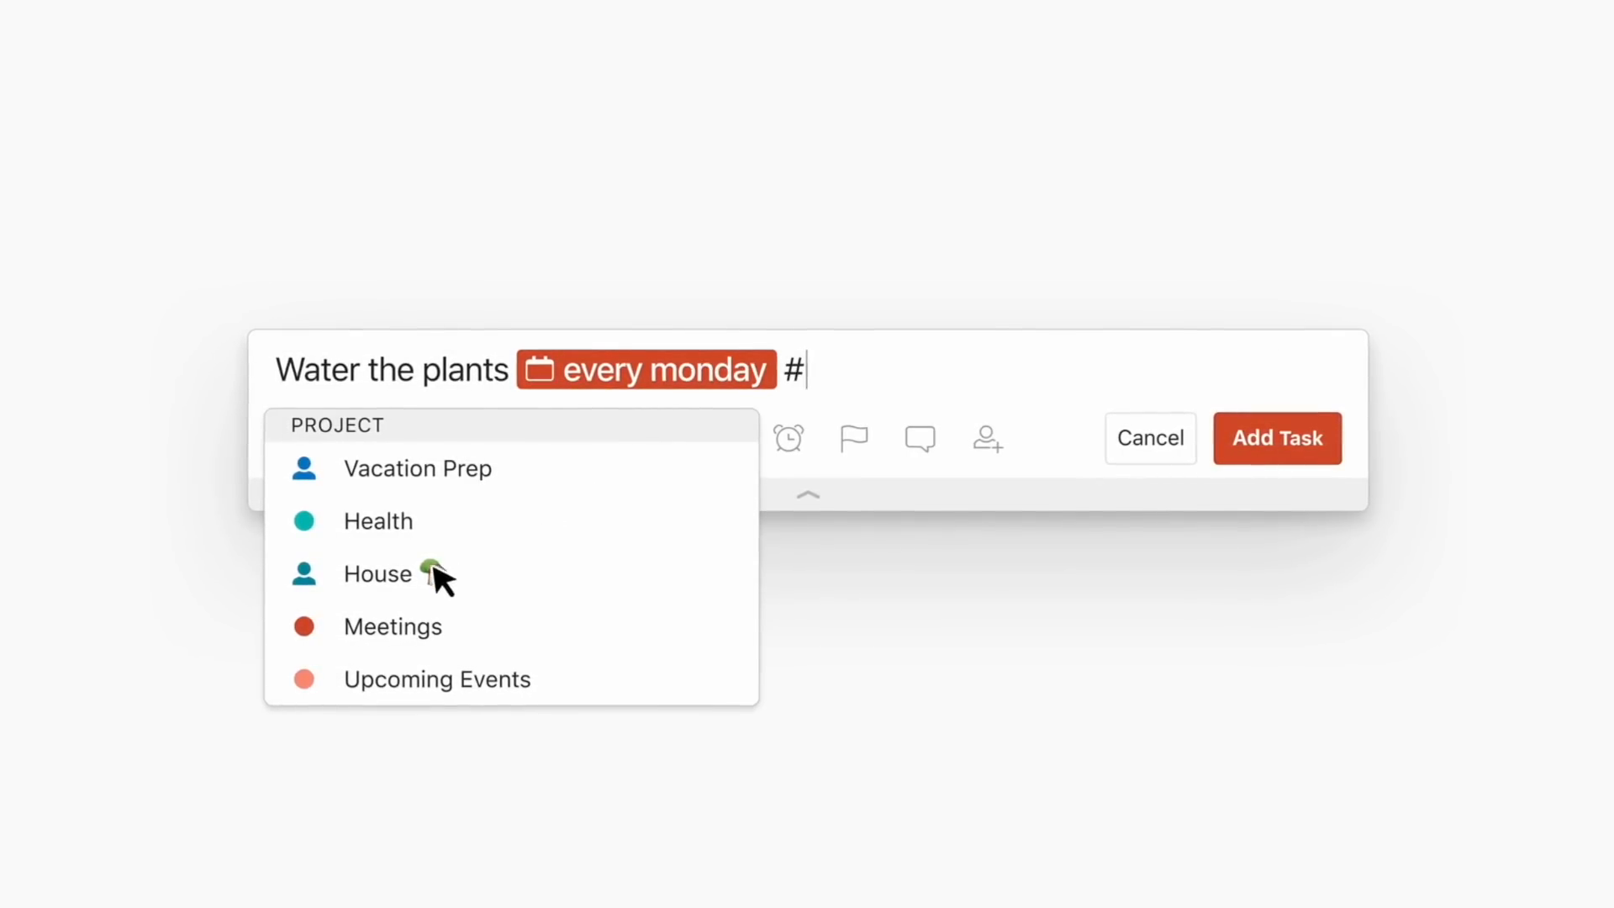
{"action": "left_click", "coordinate": [377, 573]}
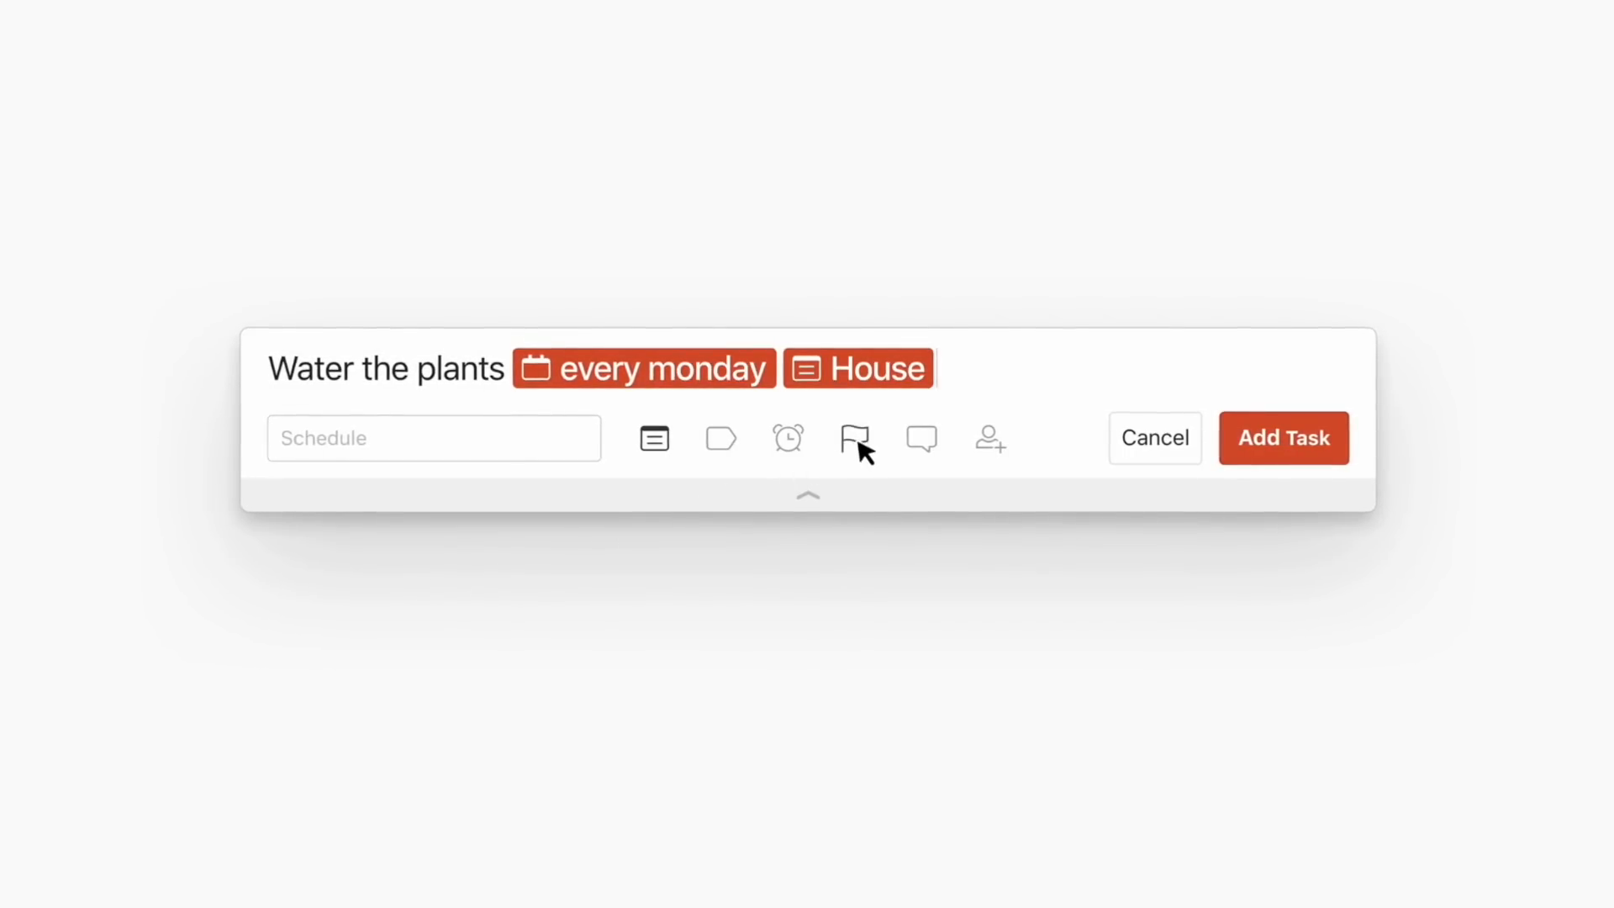
{"action": "left_click", "coordinate": [855, 437]}
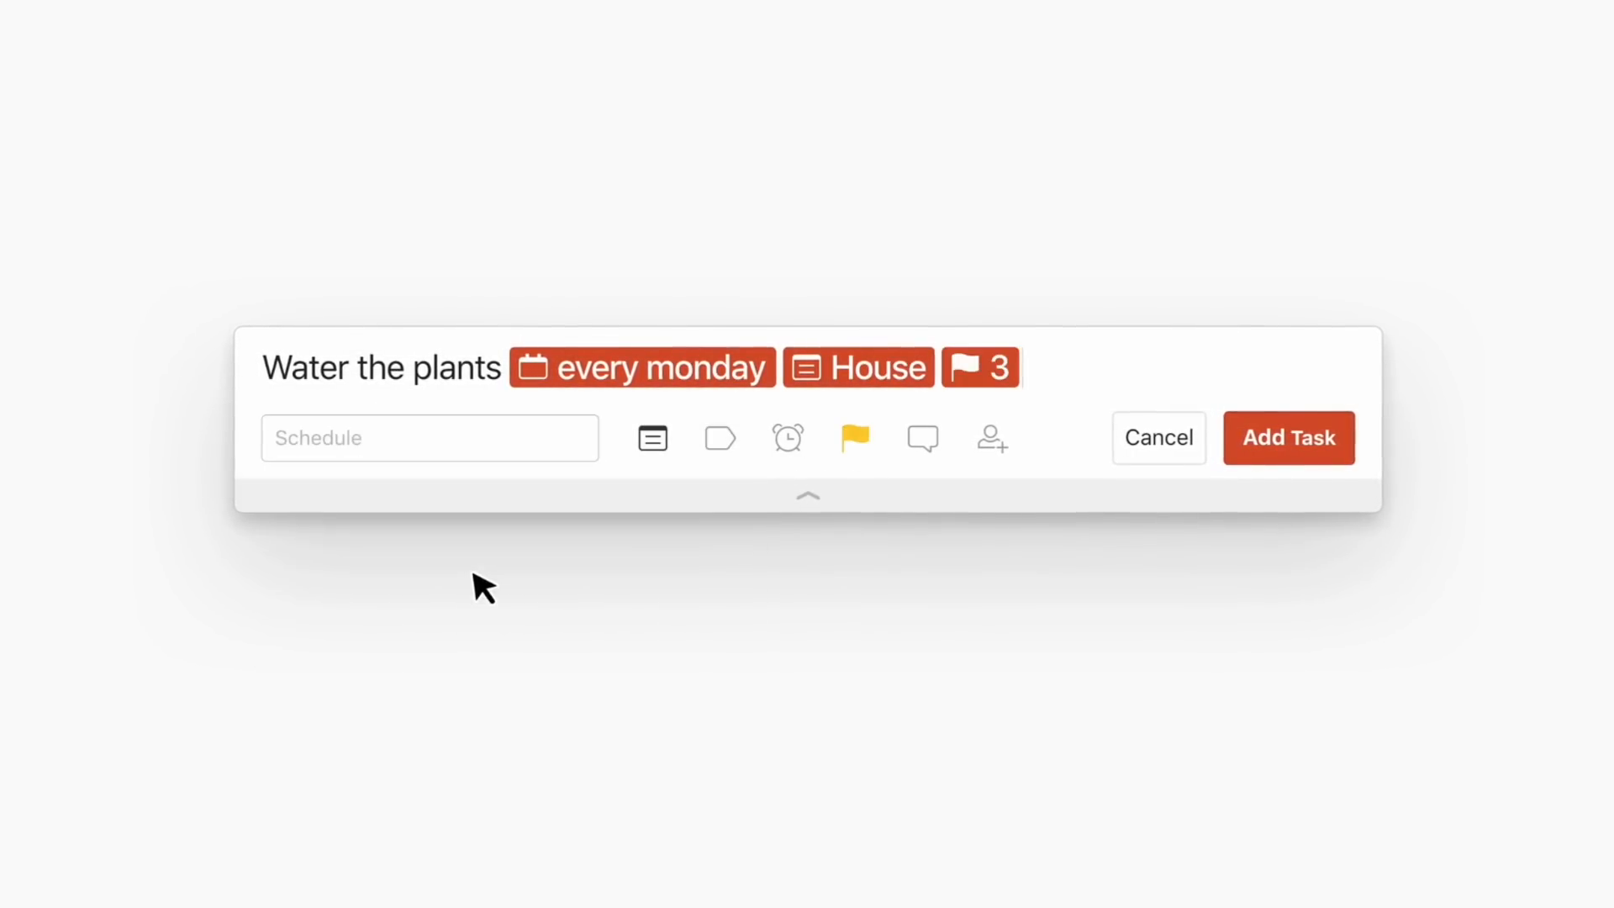
{"action": "left_click", "coordinate": [990, 437]}
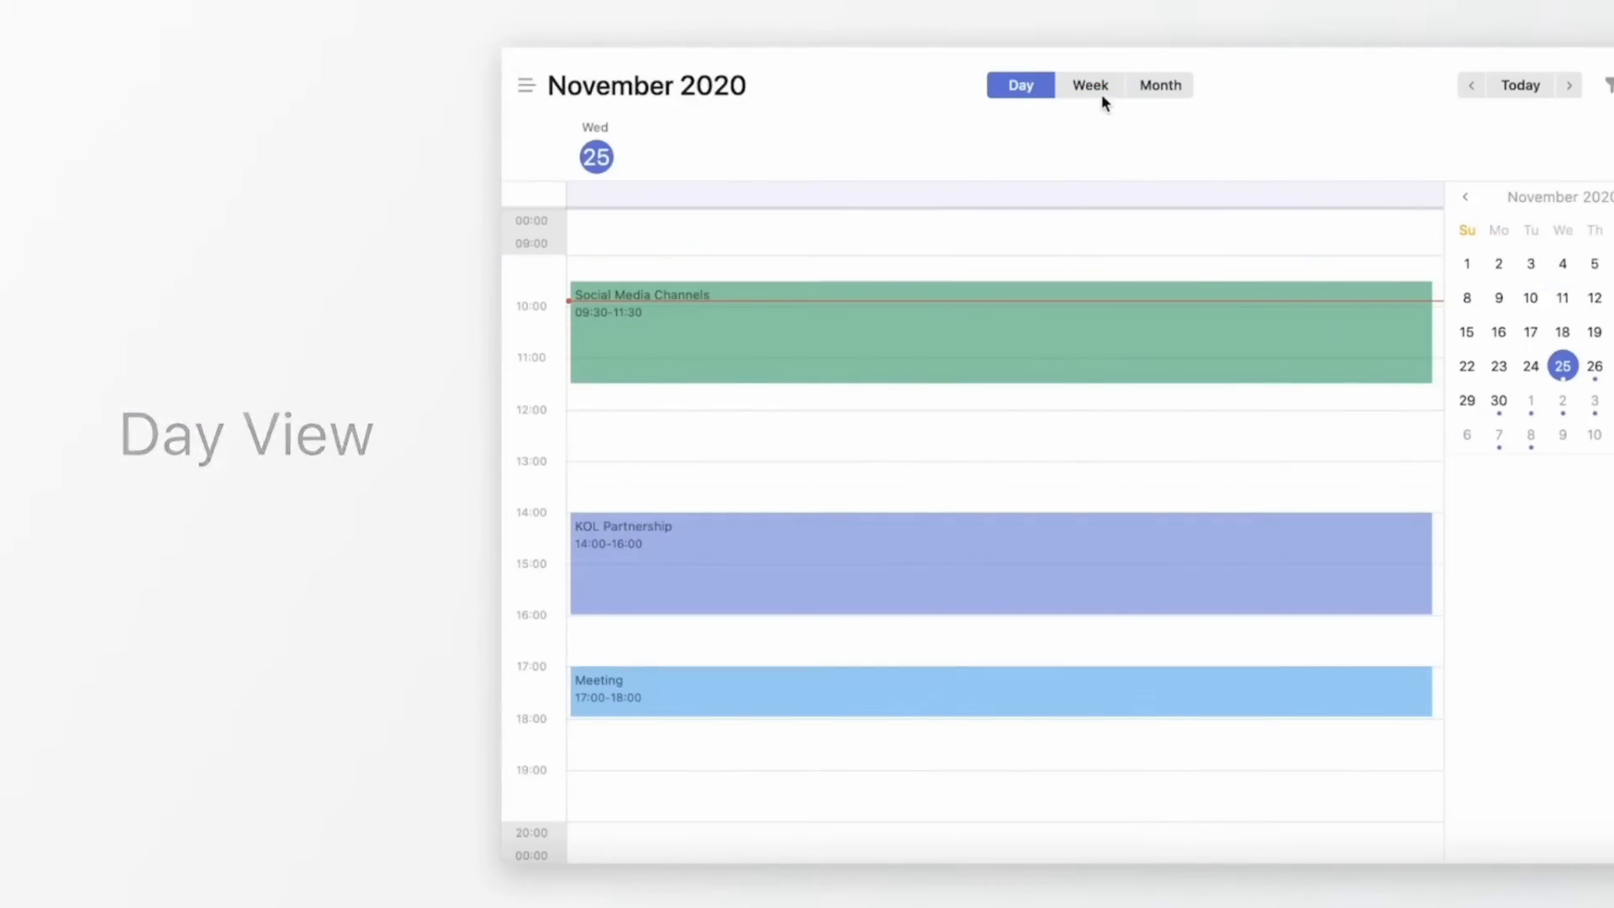
Switch the calendar to week and month views and unfold the 00:00–07:00 hours
{"action": "left_click", "coordinate": [1090, 84]}
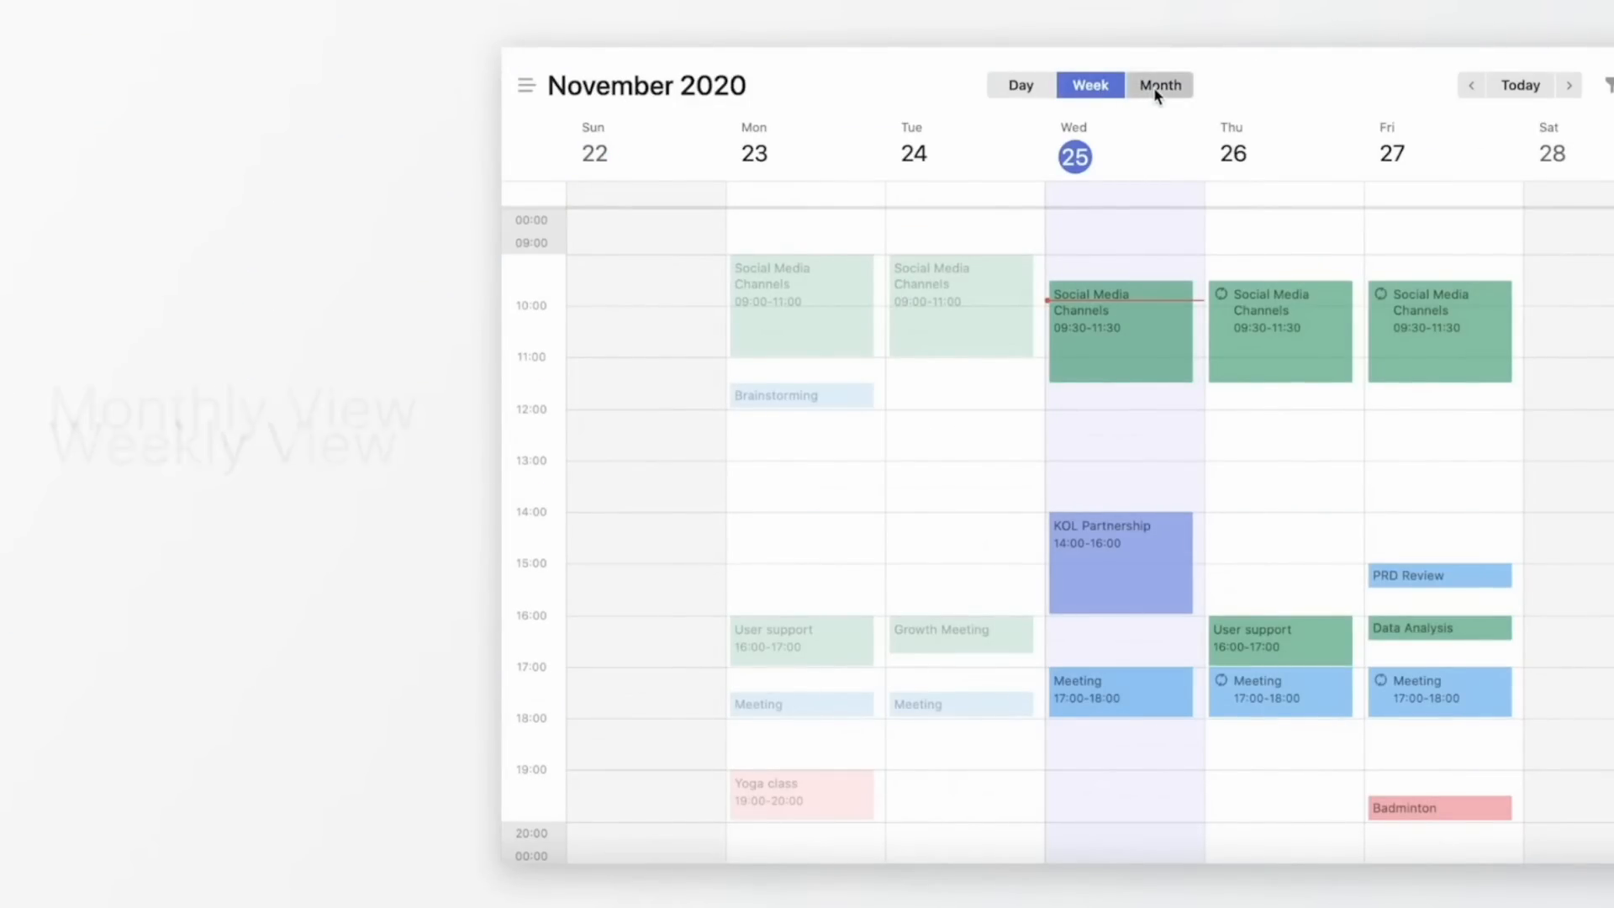
{"action": "left_click", "coordinate": [1160, 85]}
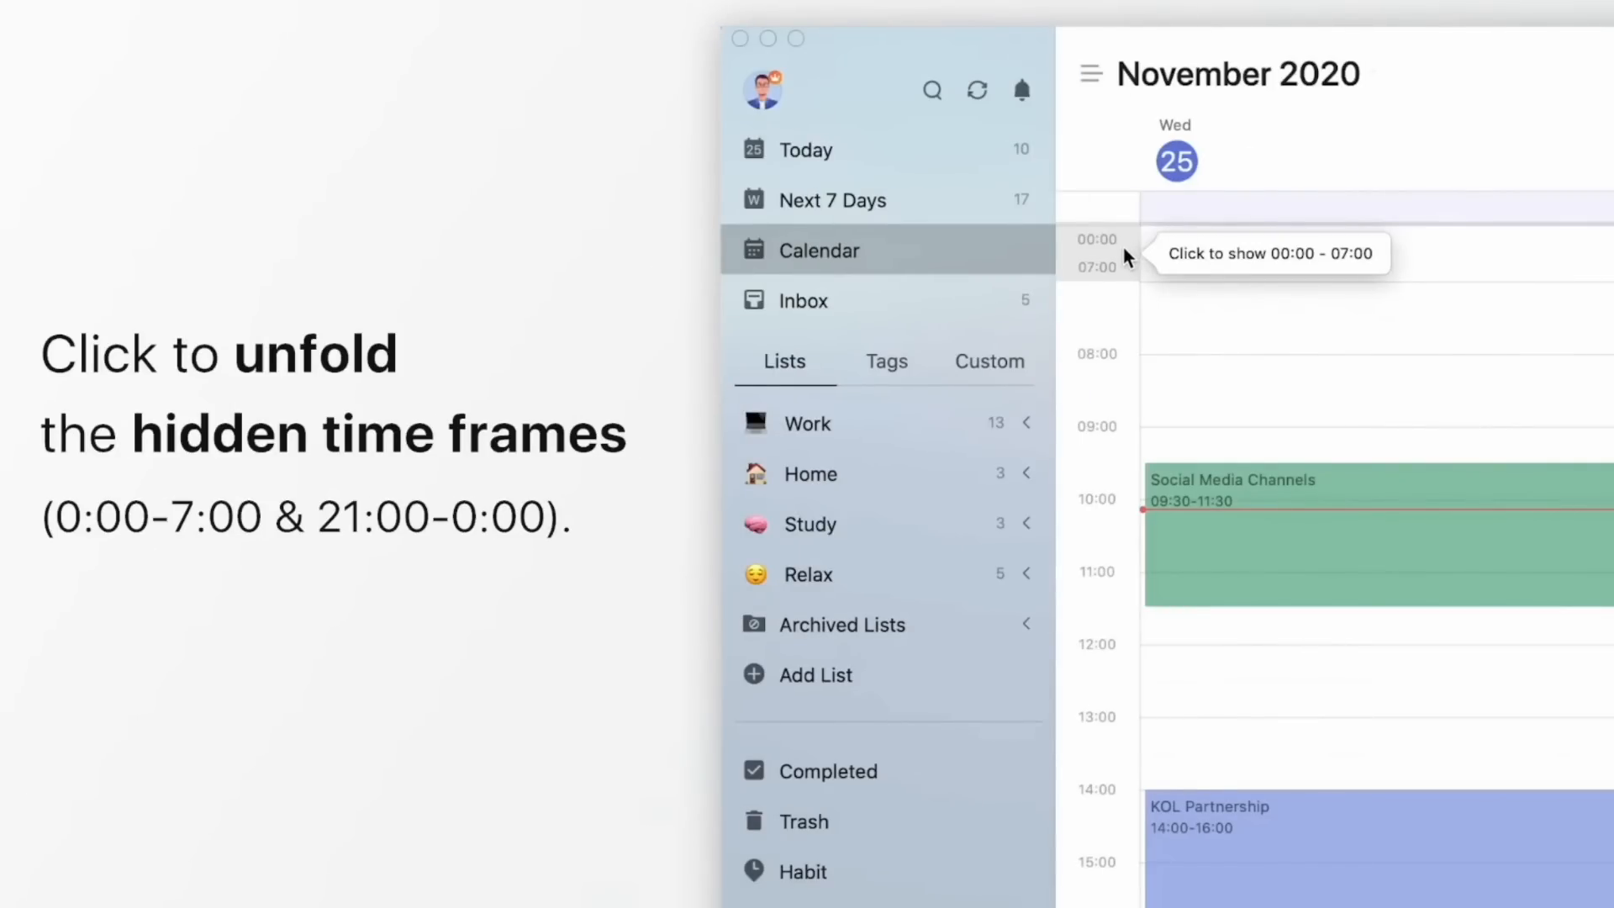
{"action": "left_click", "coordinate": [1096, 252]}
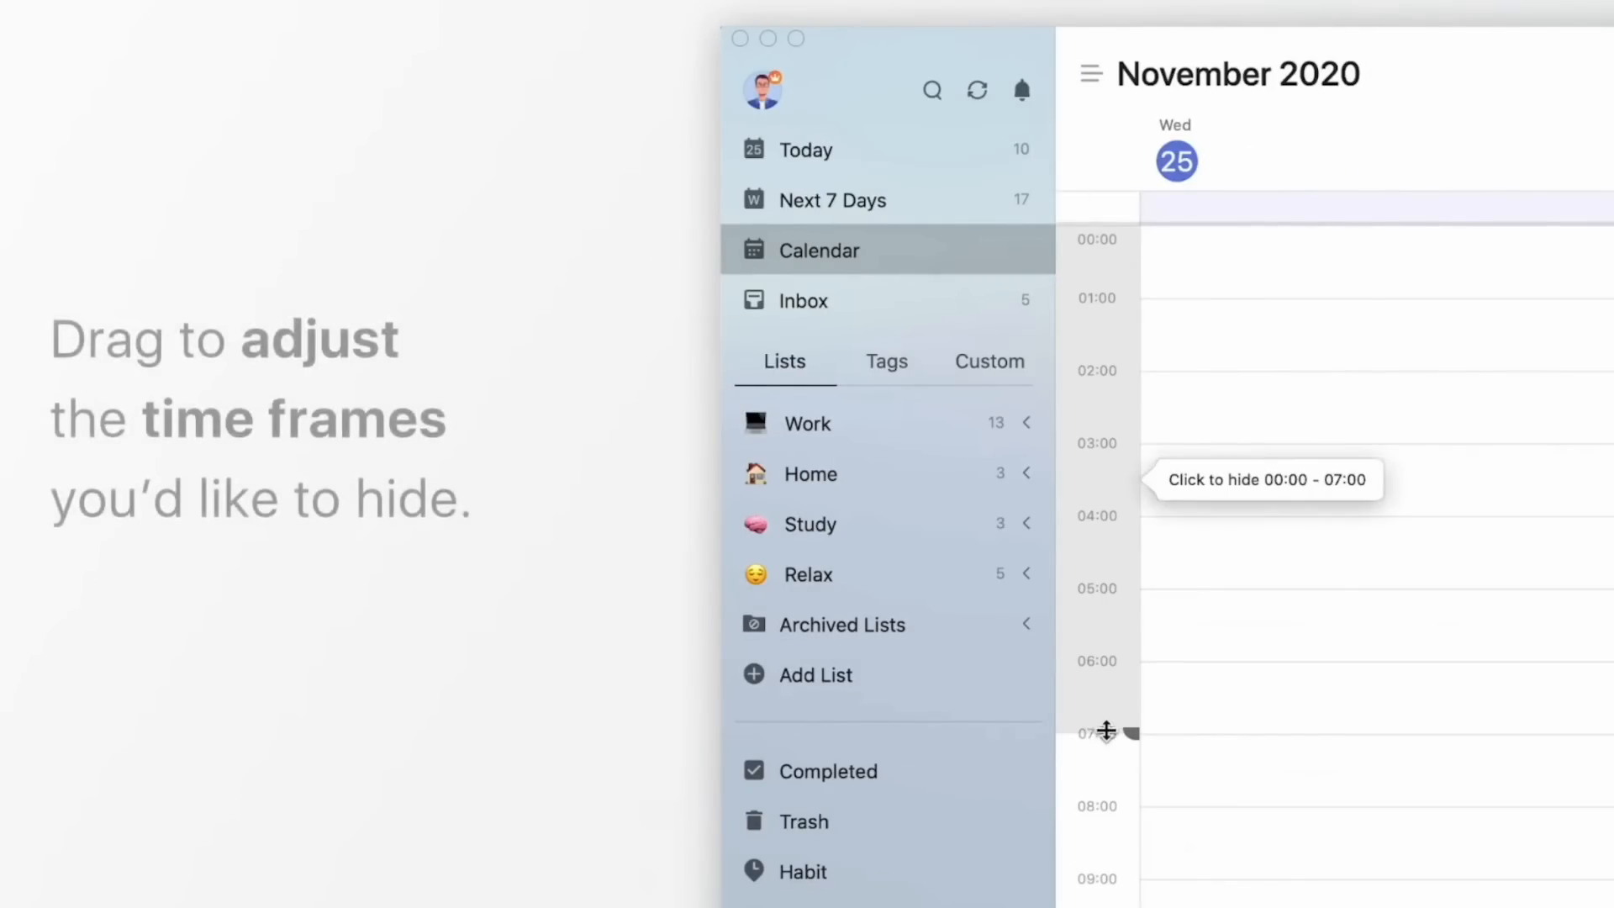
{"action": "left_click", "coordinate": [1106, 733]}
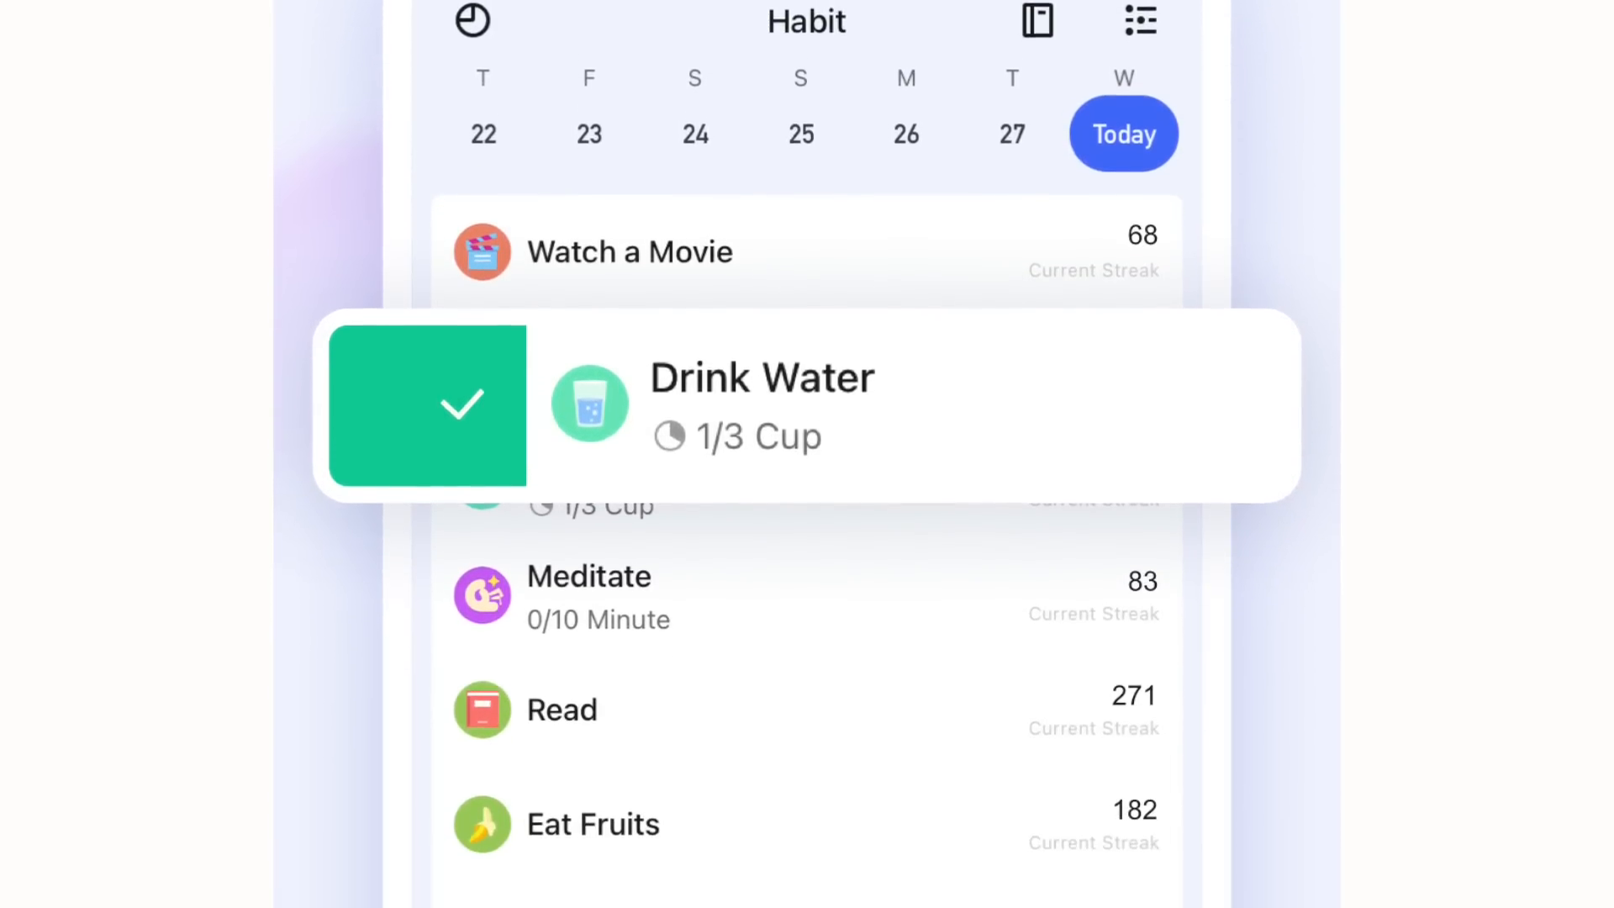
Add a 16:00 release note task and file Monthly report under Work's Content list
{"action": "scroll", "scroll_direction": "down", "scroll_amount": 3}
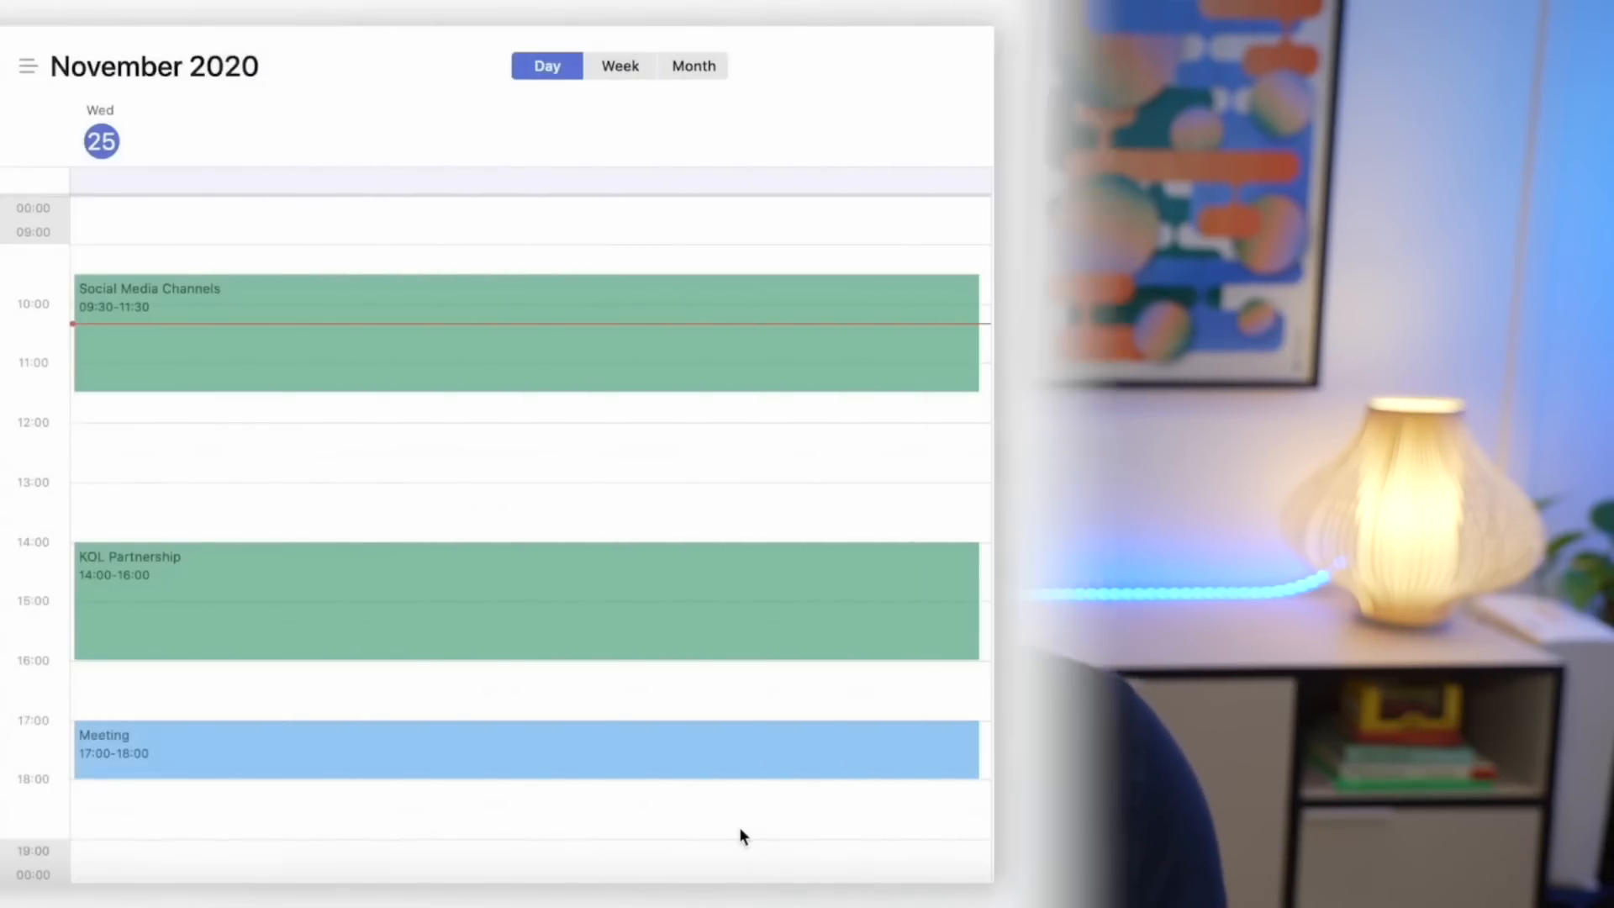
{"action": "left_click", "coordinate": [515, 659]}
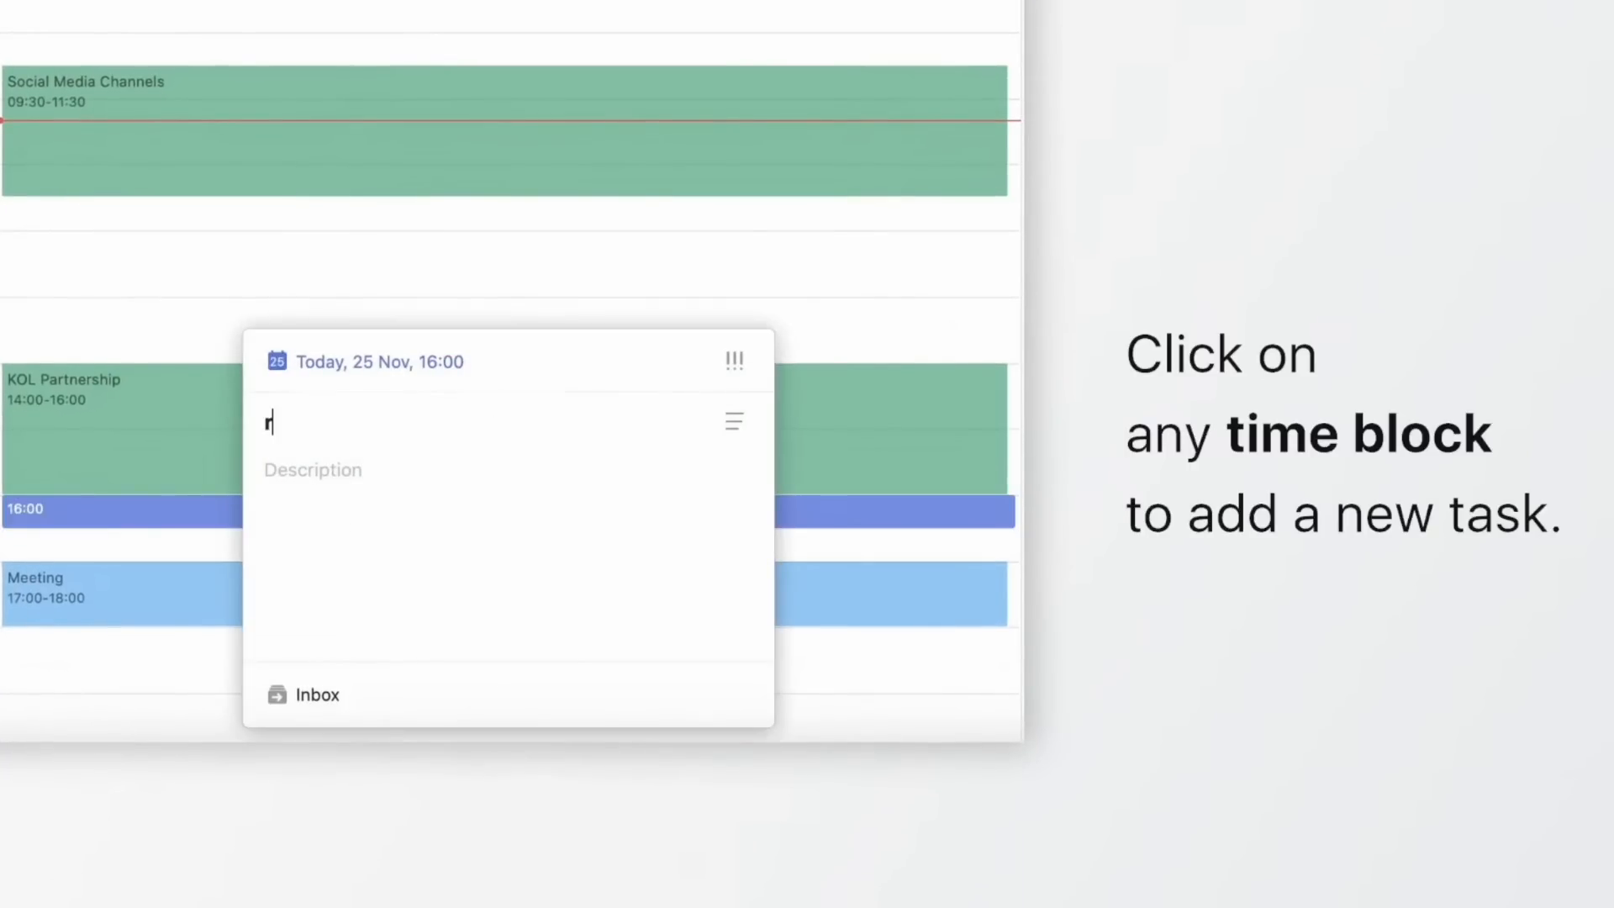
{"action": "type", "text": "elease note"}
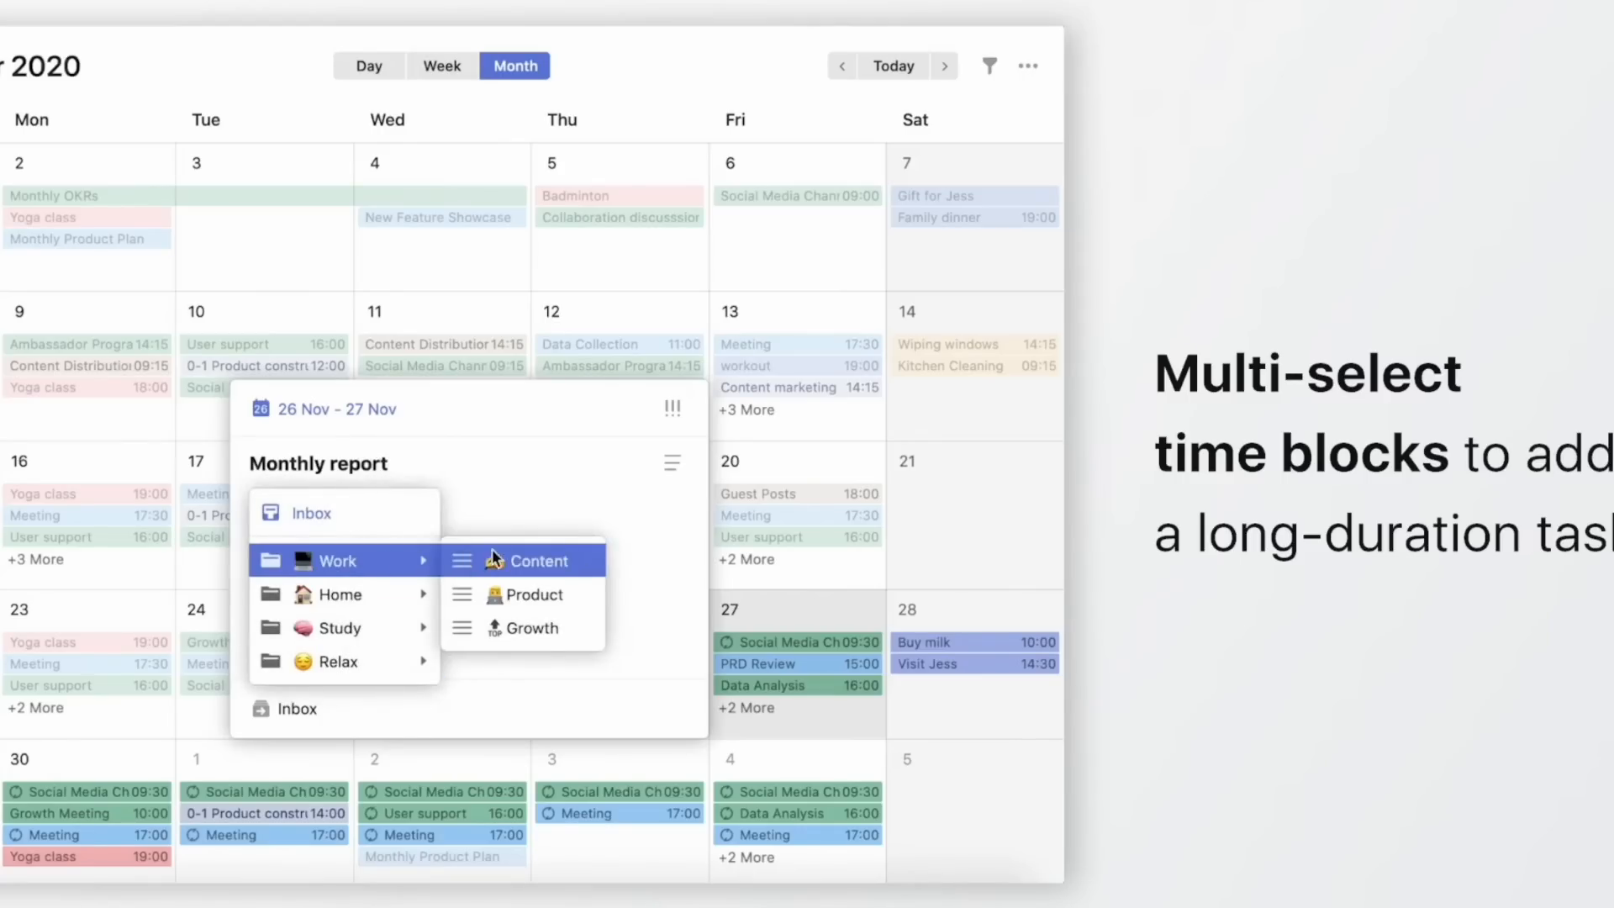
{"action": "left_click", "coordinate": [527, 628]}
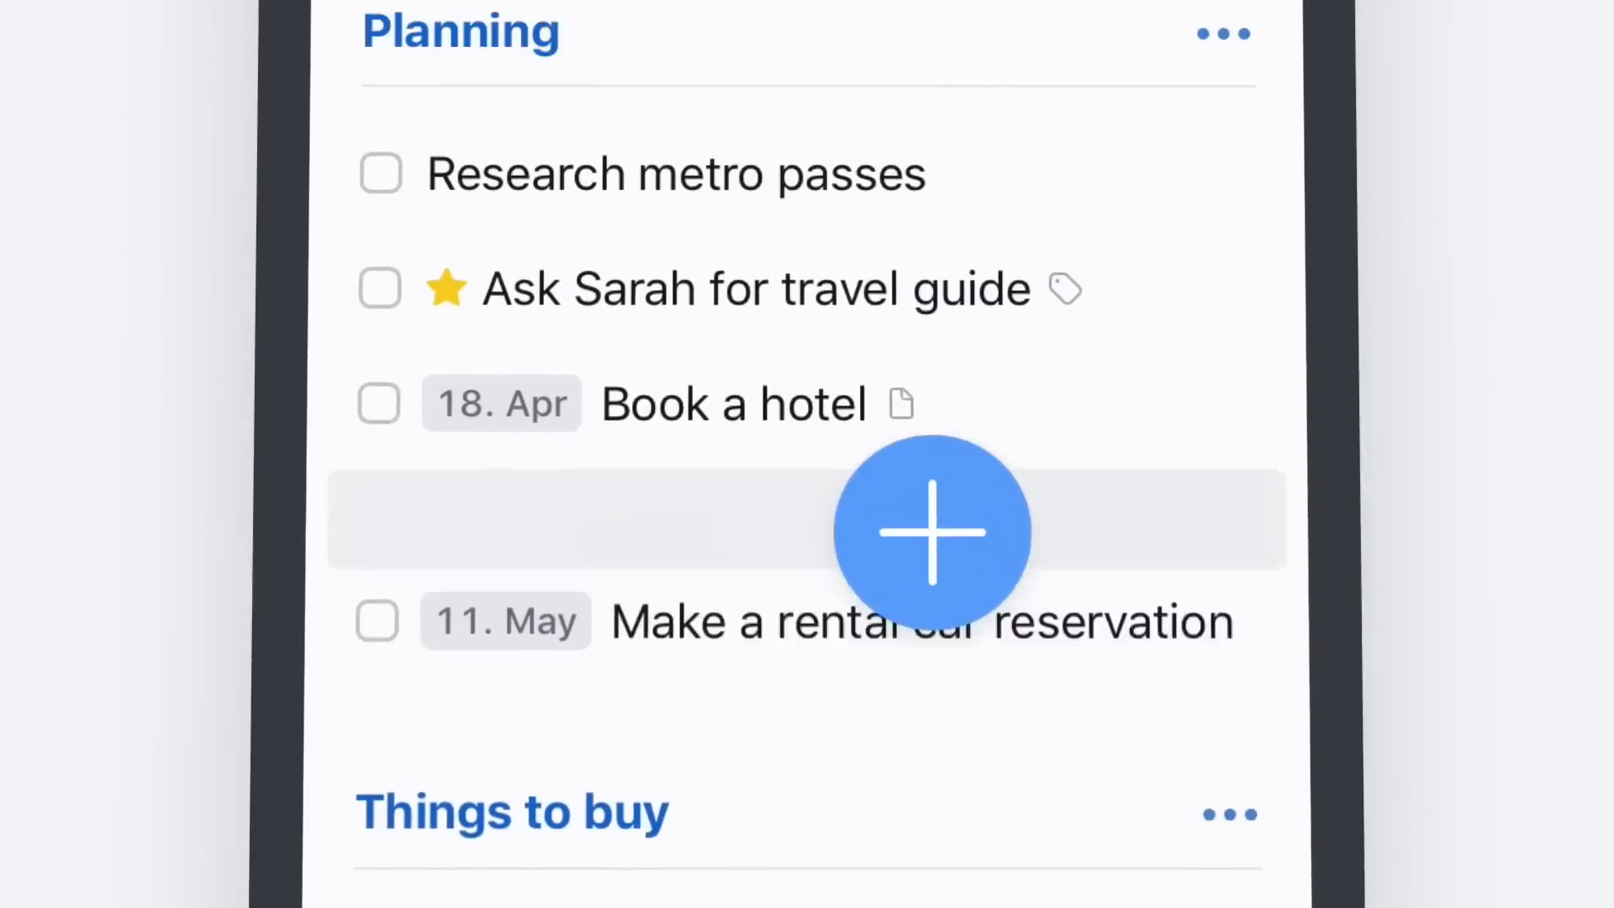
Insert an empty to-do in the Planning list directly after Book a hotel
{"action": "left_click", "coordinate": [931, 532]}
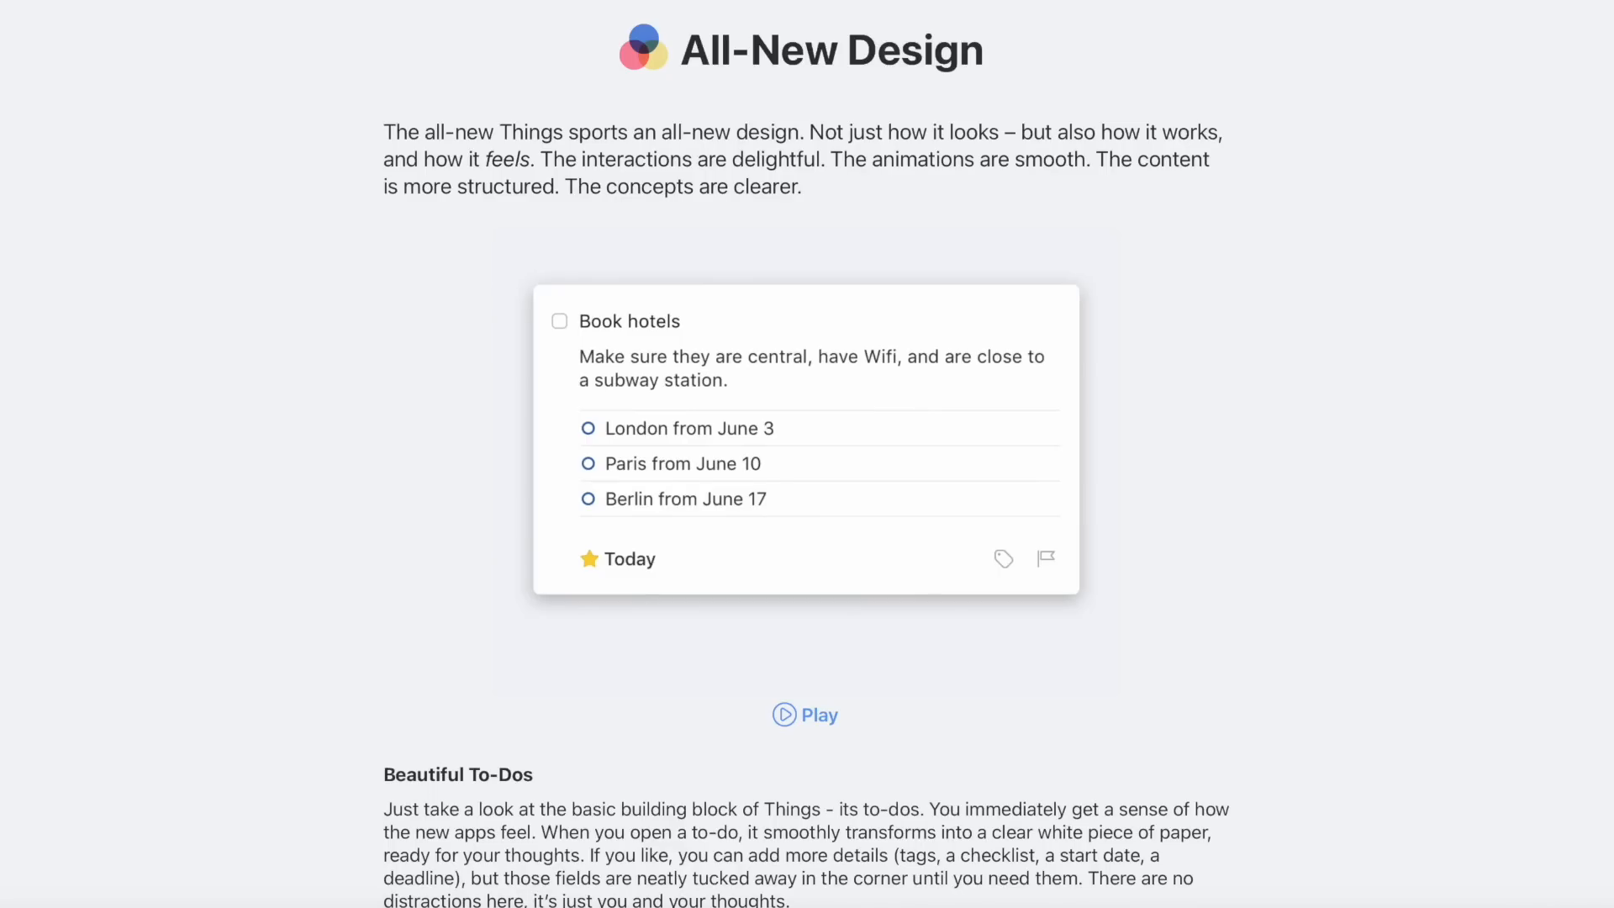
Scroll through the Beautiful To-Dos section showing the Book hotels checklist
{"action": "scroll", "scroll_direction": "down", "scroll_amount": 3}
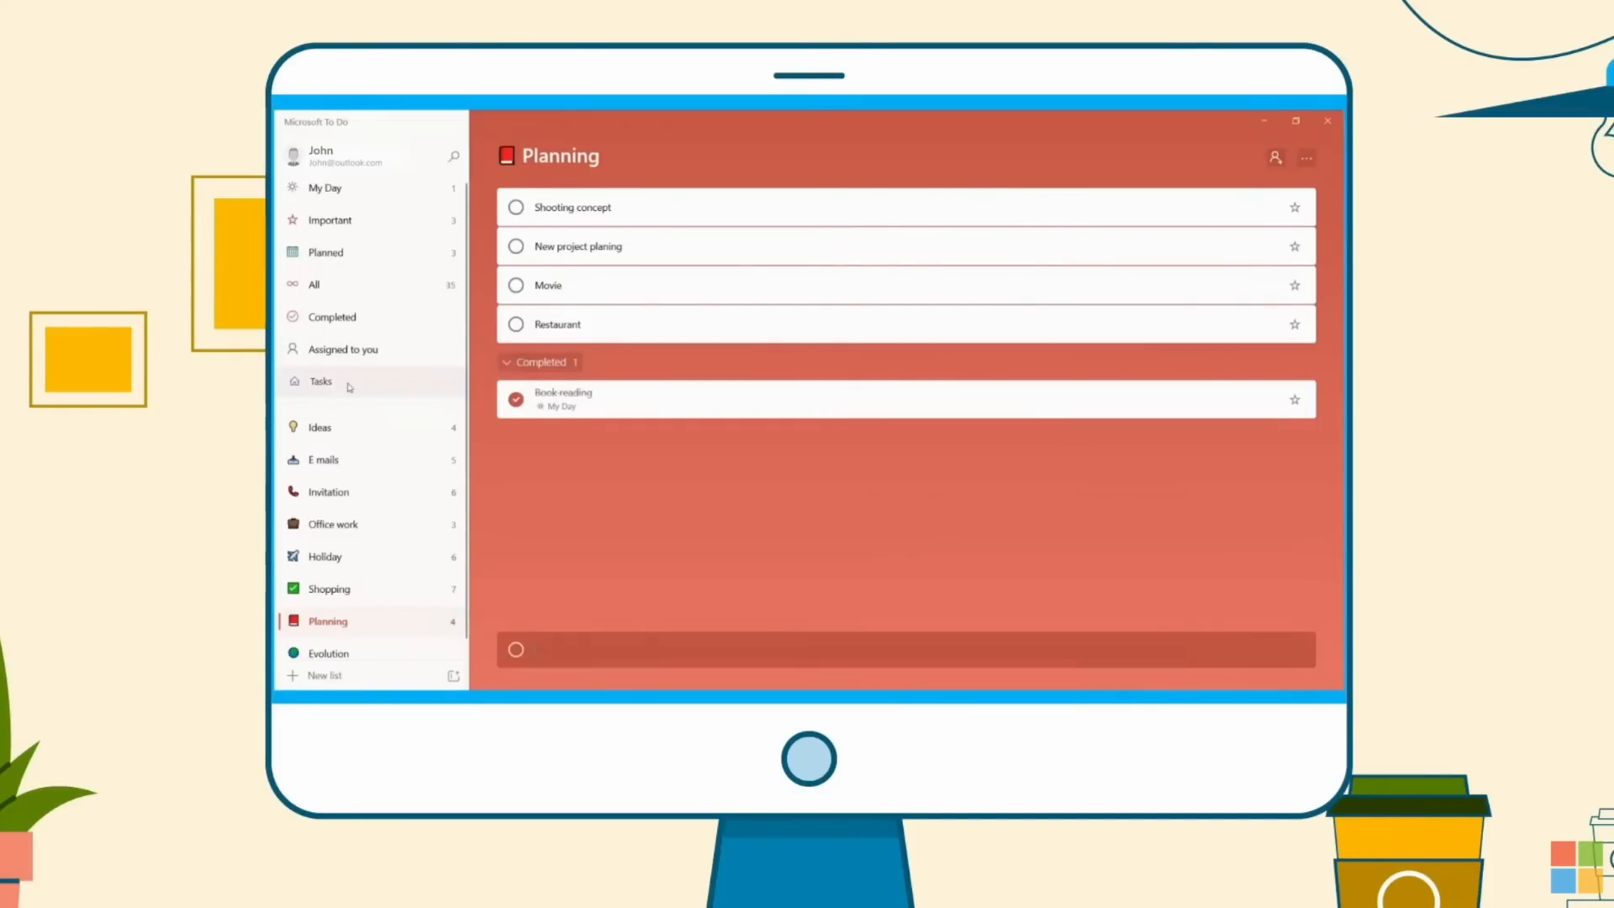
Leave the Planning list for the All view listing tasks from every list
{"action": "left_click", "coordinate": [325, 187]}
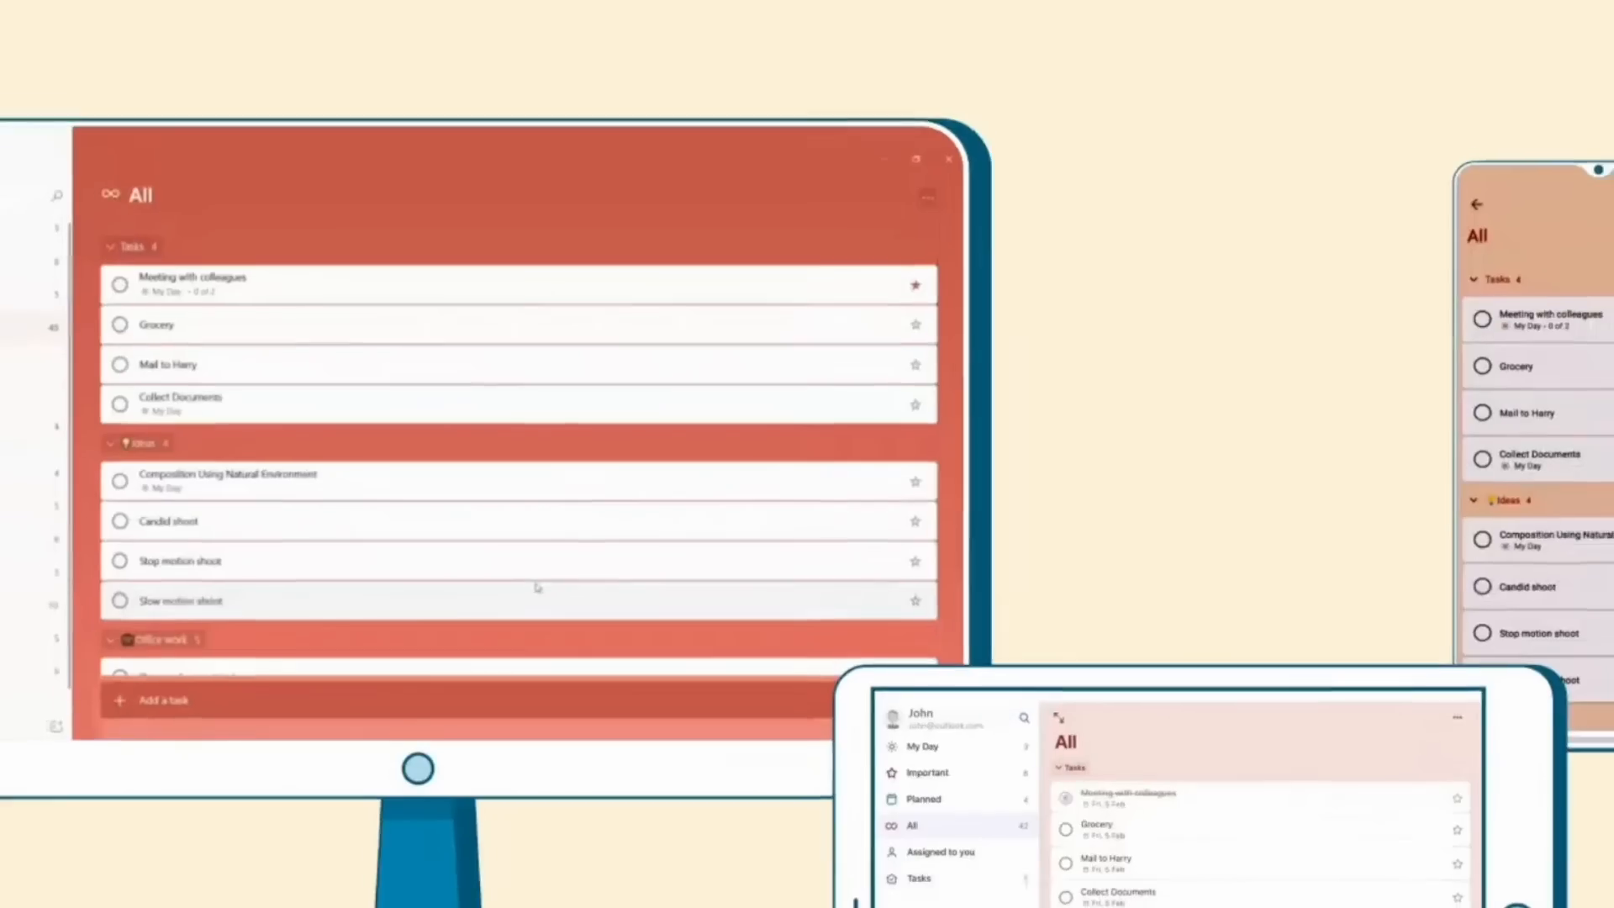
{"action": "left_click", "coordinate": [120, 284]}
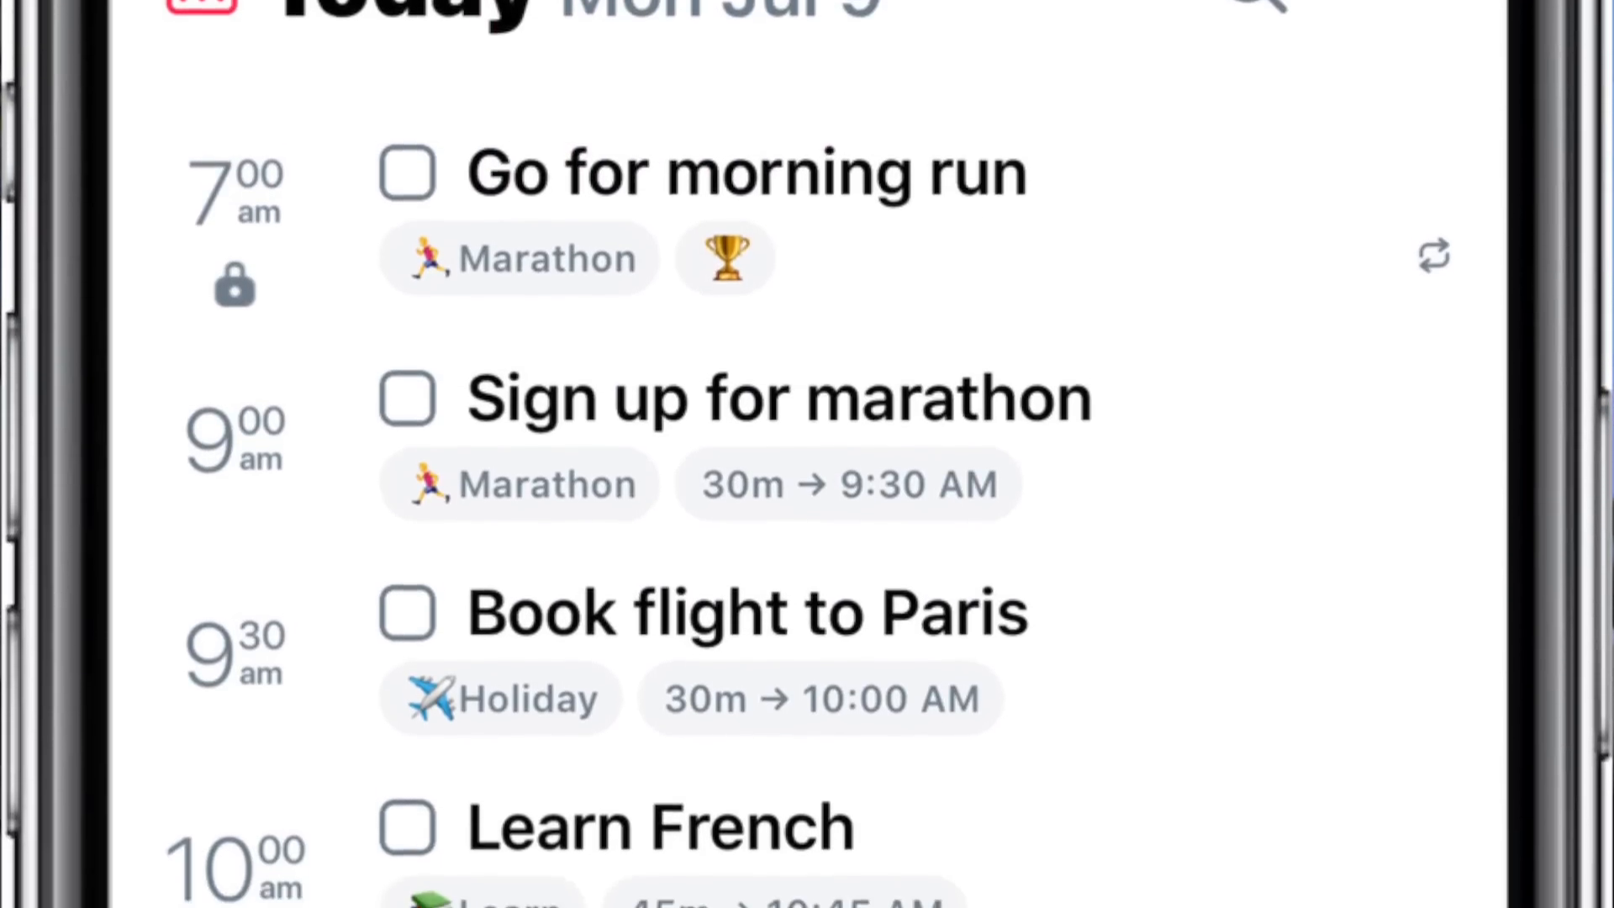
Scroll the Today timeline from the 7 am morning run to Learn French
{"action": "scroll", "scroll_direction": "down", "scroll_amount": 3}
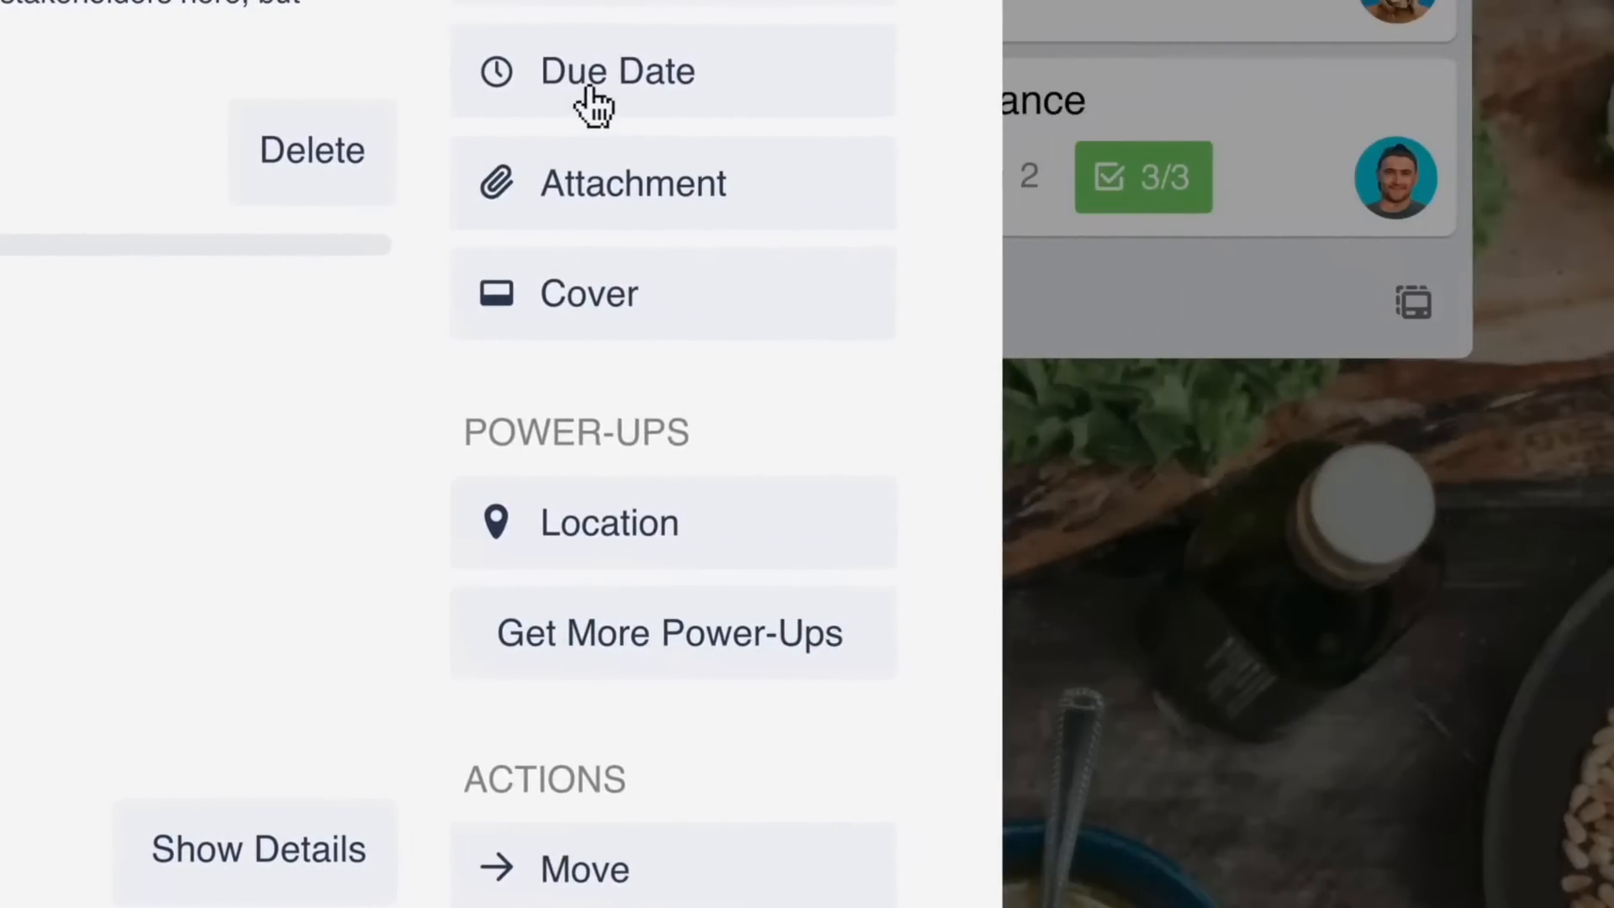
Close the card details to get back to The Taco Truck board
{"action": "left_click", "coordinate": [618, 71]}
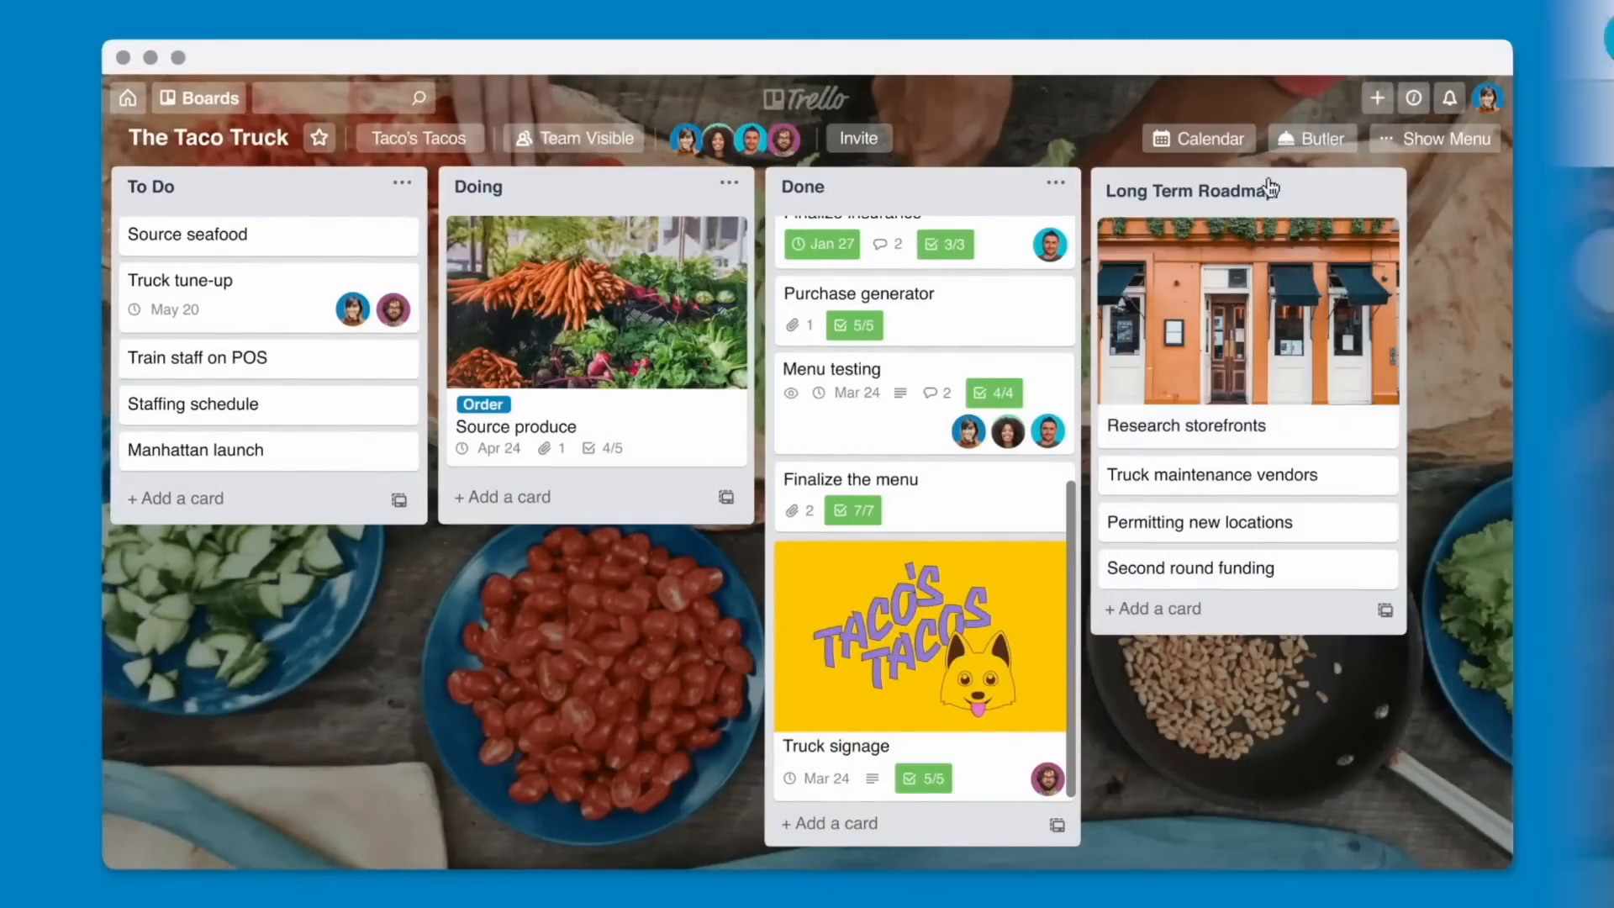
{"action": "left_click", "coordinate": [1196, 139]}
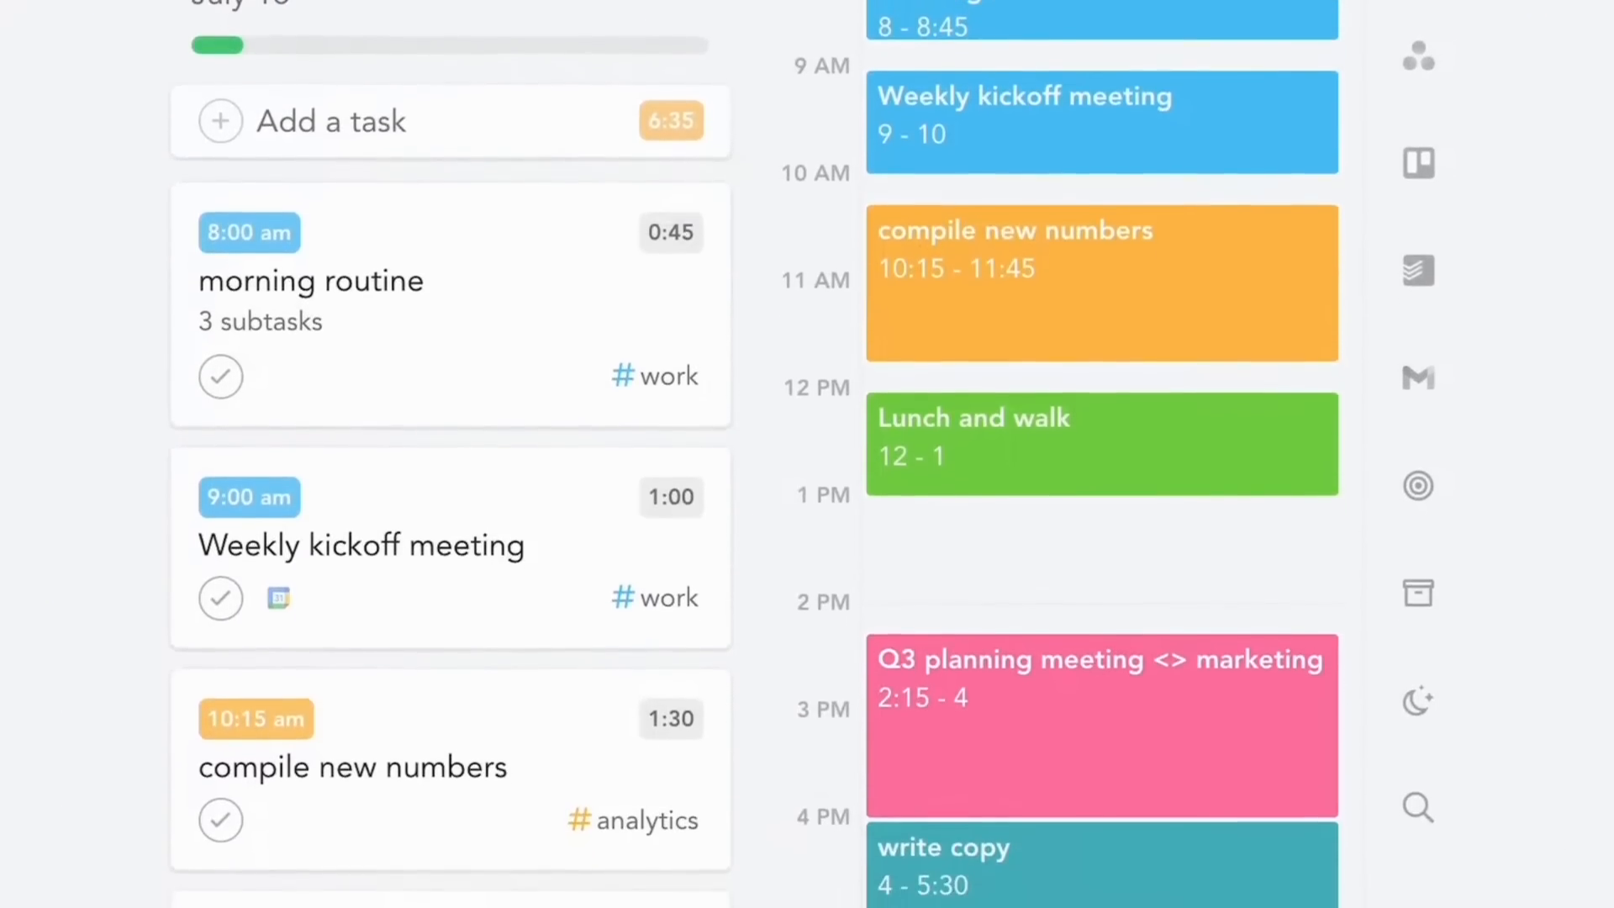
Scroll the Today list and advance to the Finalize your plan step
{"action": "scroll", "scroll_direction": "down", "scroll_amount": 3}
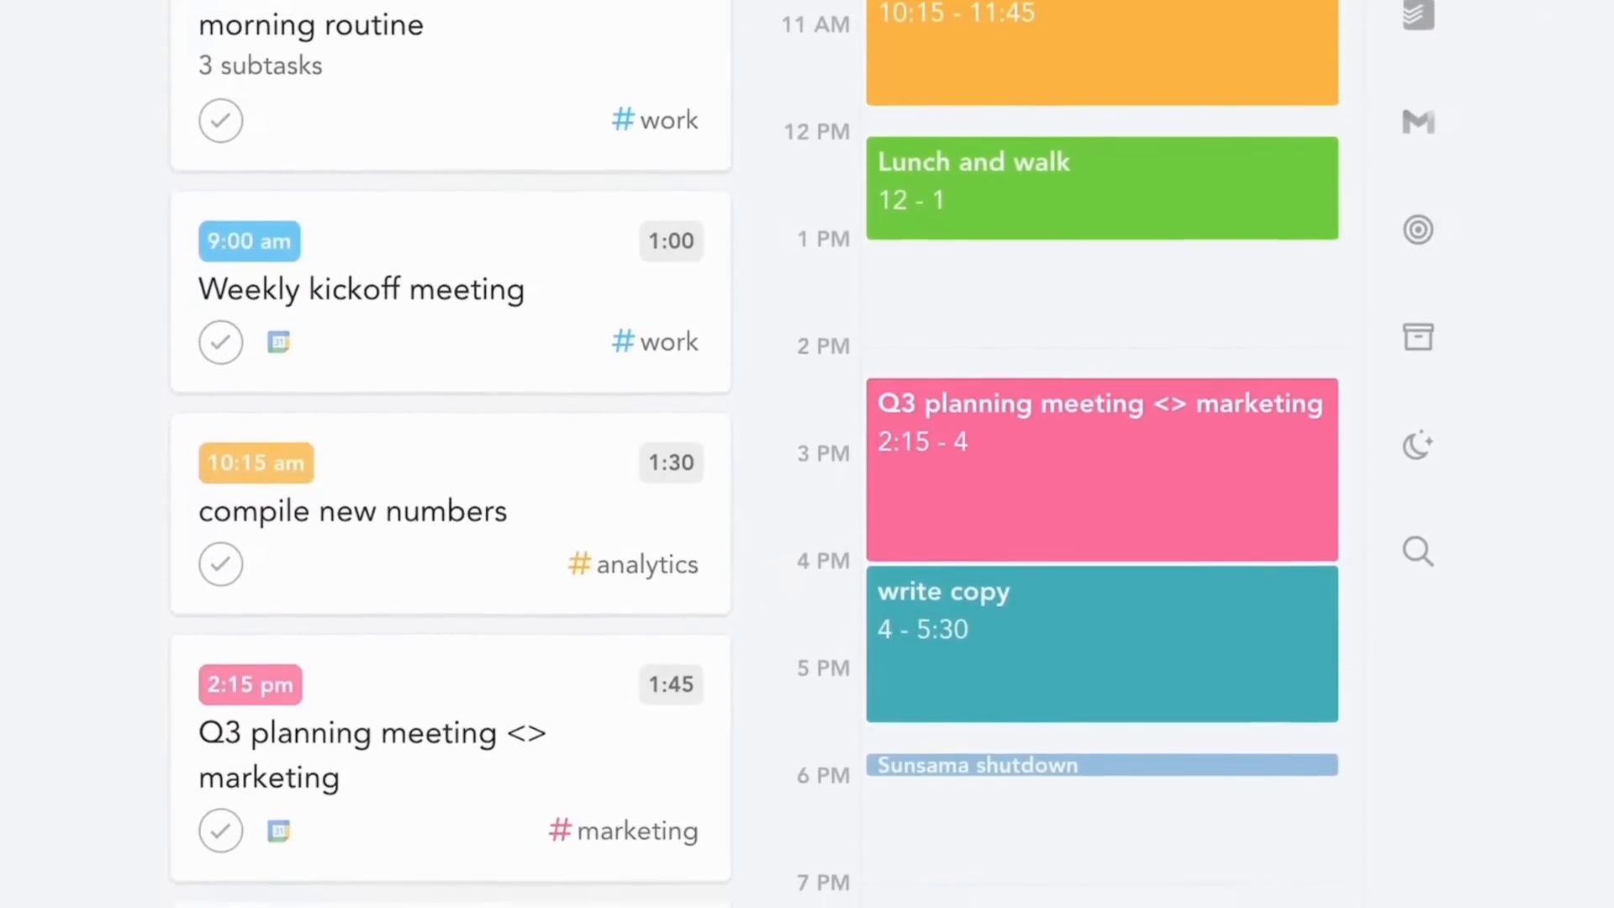
{"action": "scroll", "scroll_direction": "down", "scroll_amount": 3}
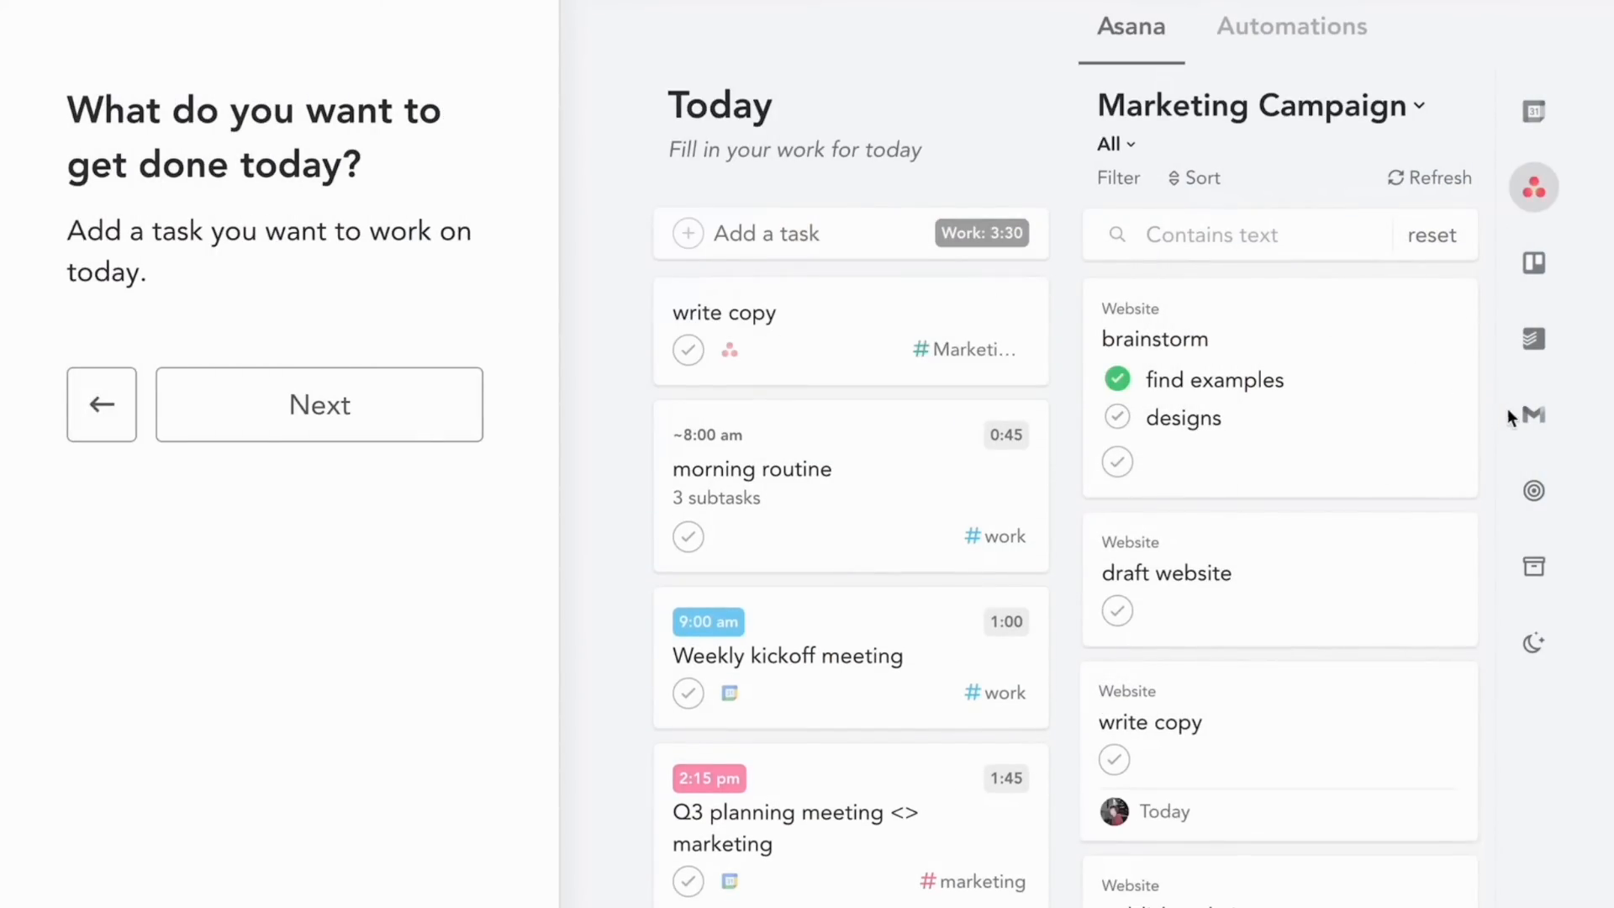
{"action": "left_click", "coordinate": [317, 404]}
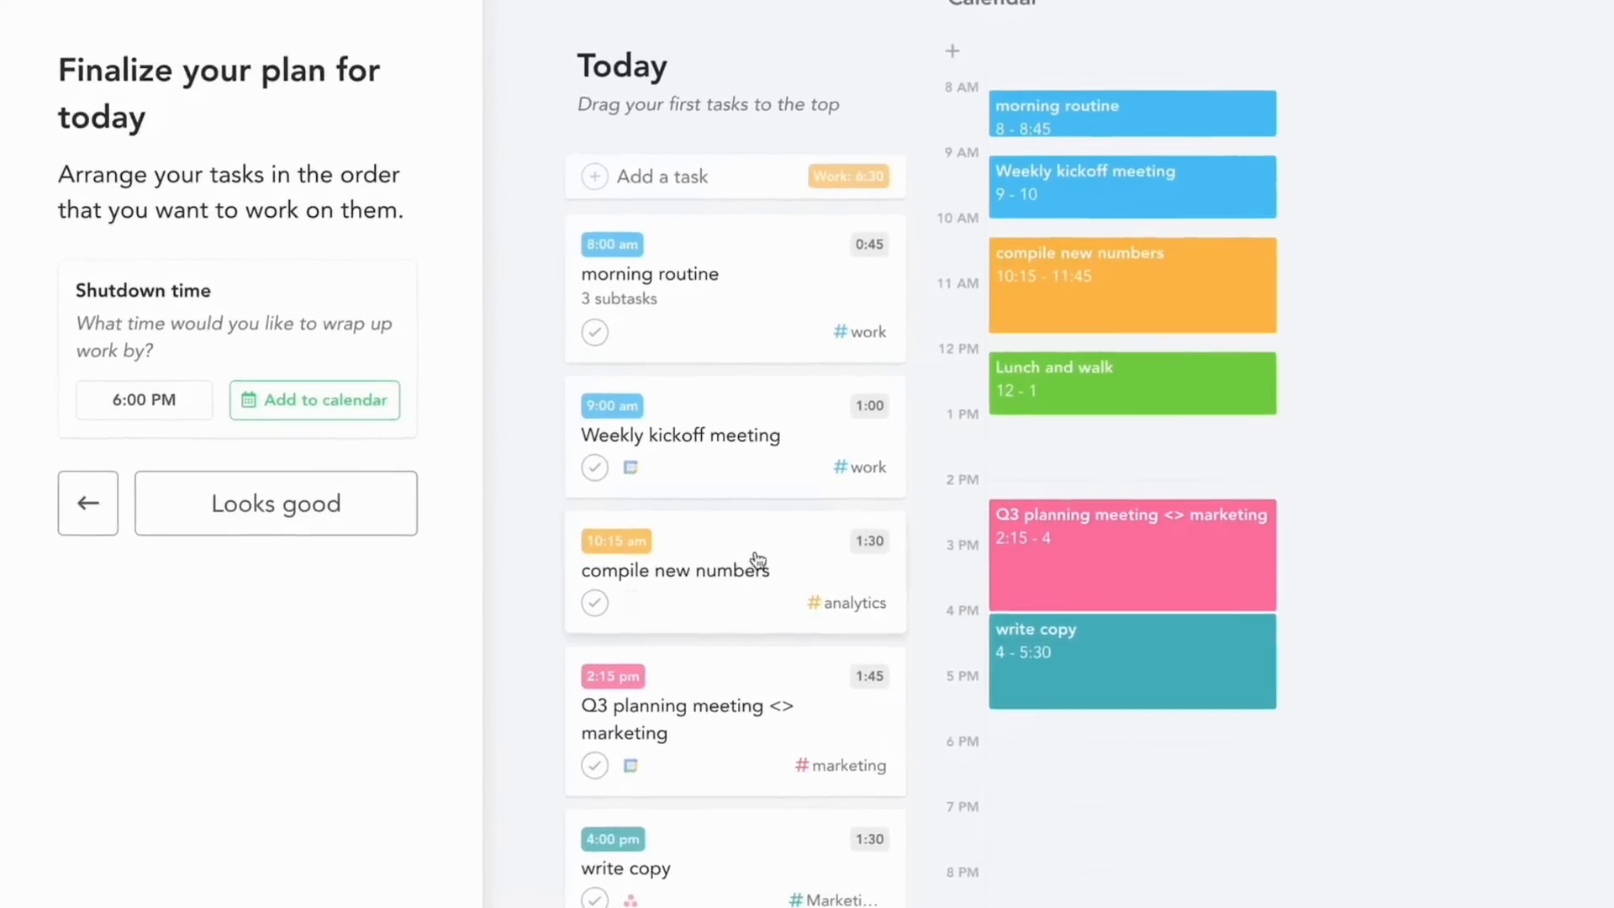
{"action": "left_click", "coordinate": [143, 400]}
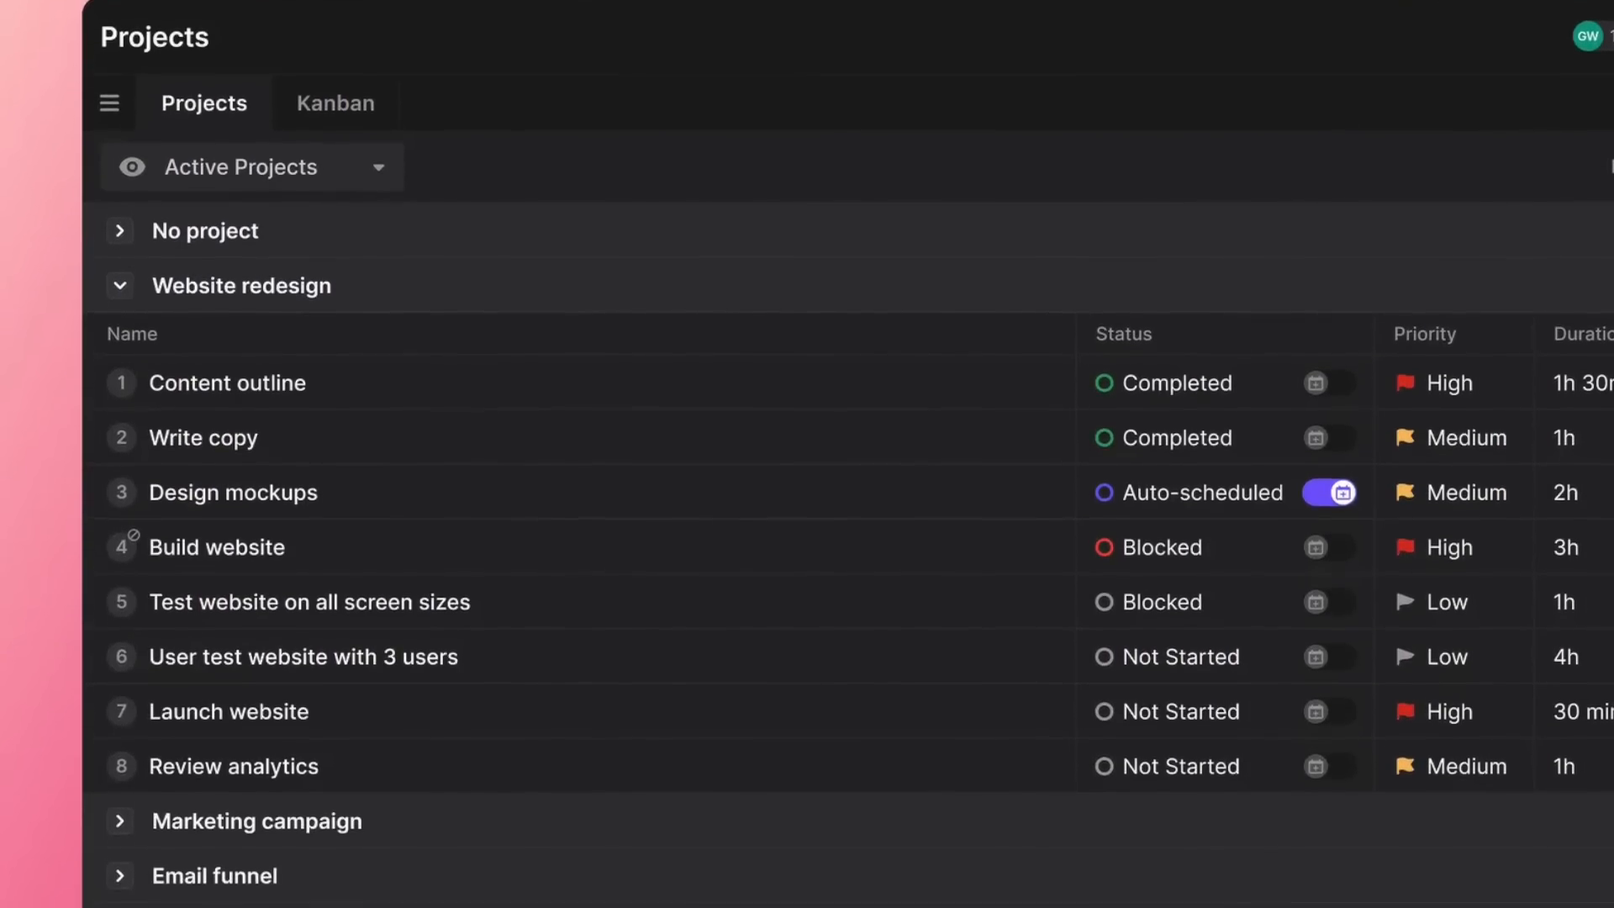
View project tasks as a Kanban board, then scroll the auto-scheduled week calendar
{"action": "left_click", "coordinate": [334, 101]}
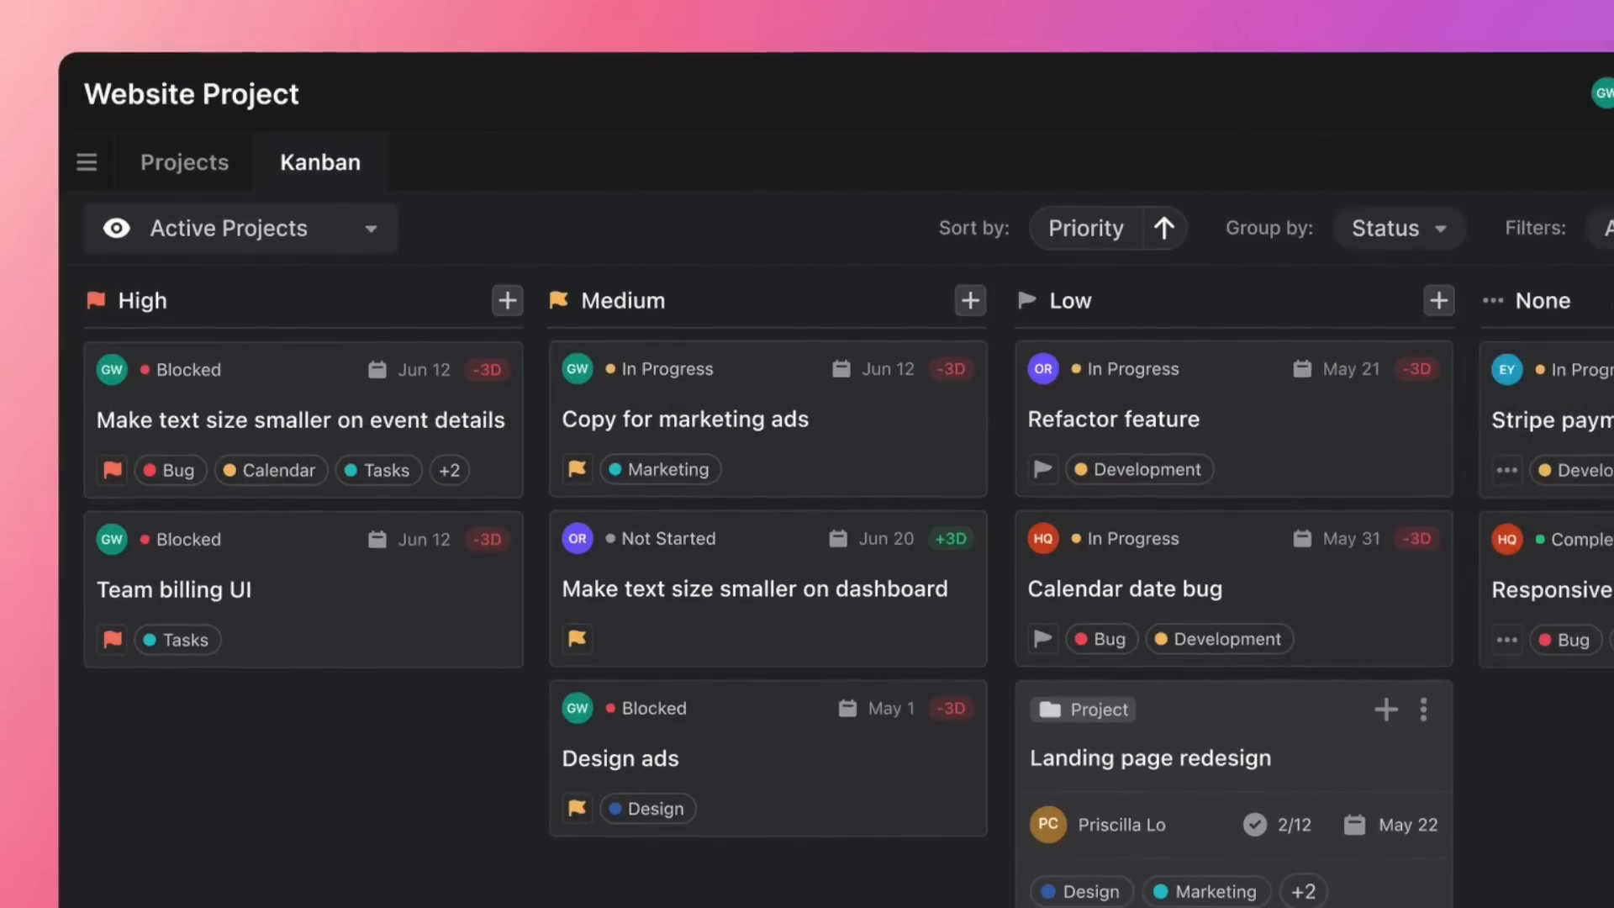
{"action": "scroll", "scroll_direction": "down", "scroll_amount": 3}
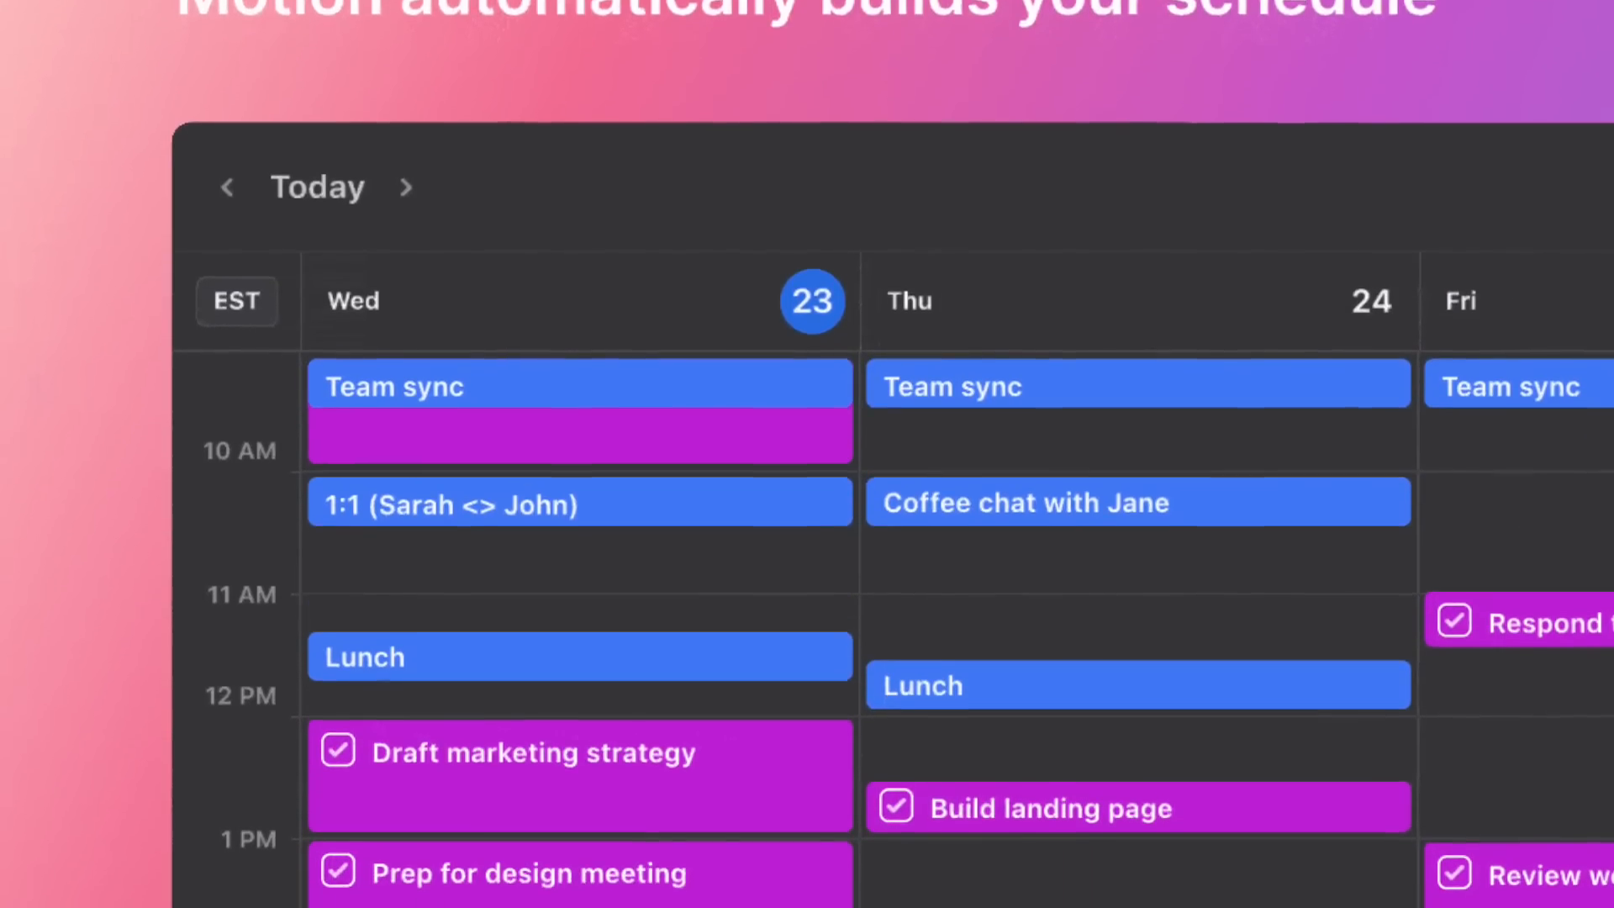
{"action": "scroll", "scroll_direction": "down", "scroll_amount": 3}
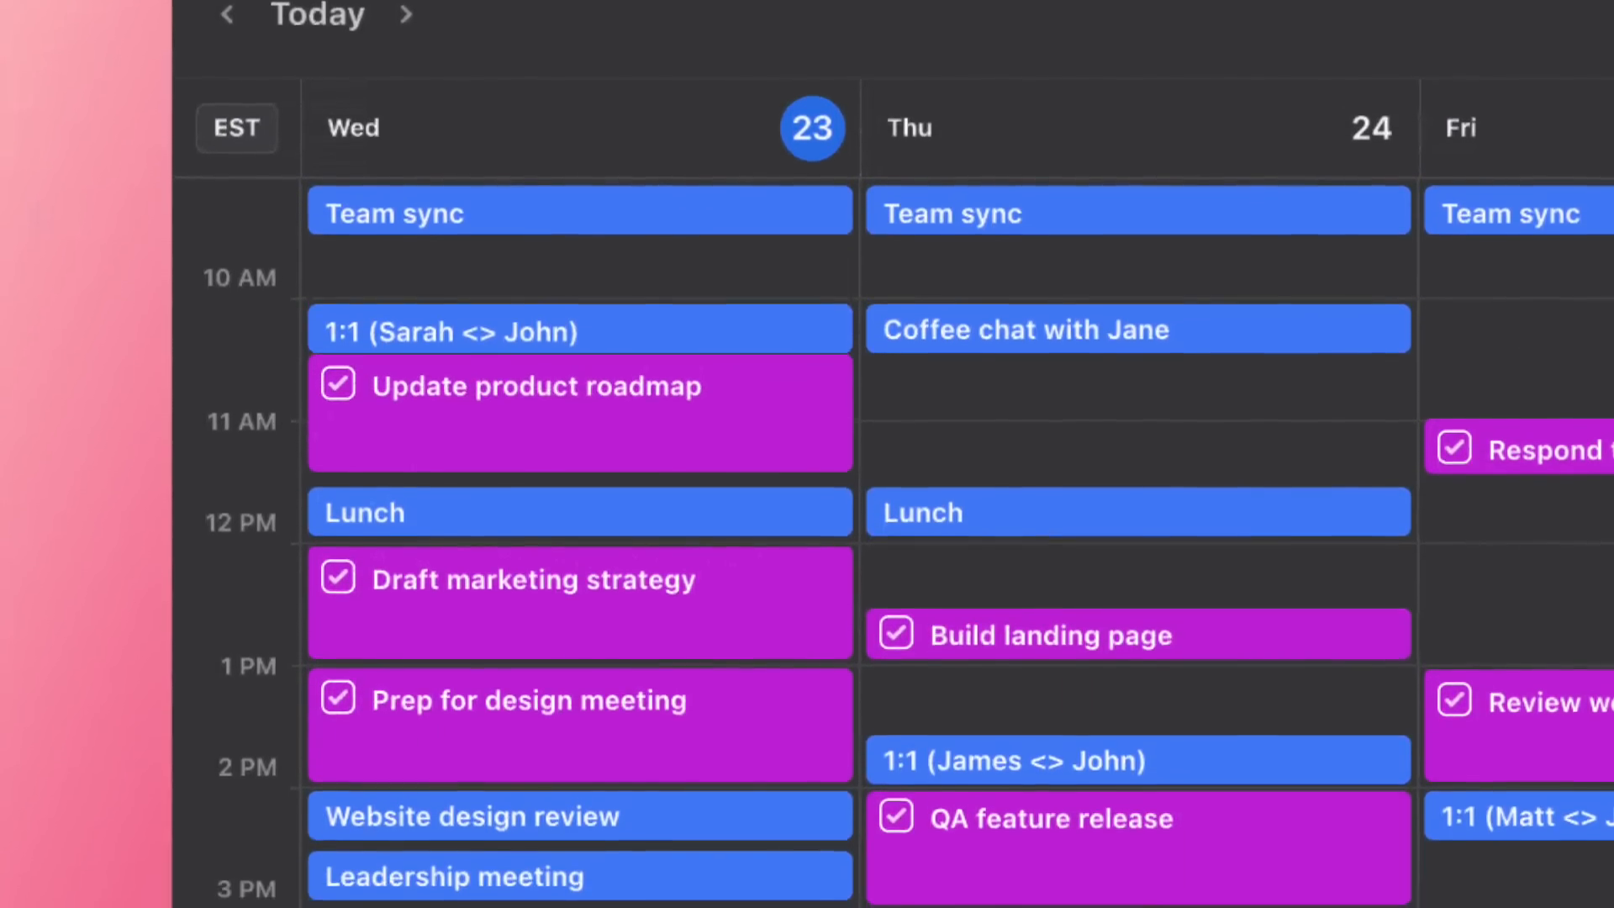
{"action": "scroll", "scroll_direction": "down", "scroll_amount": 3}
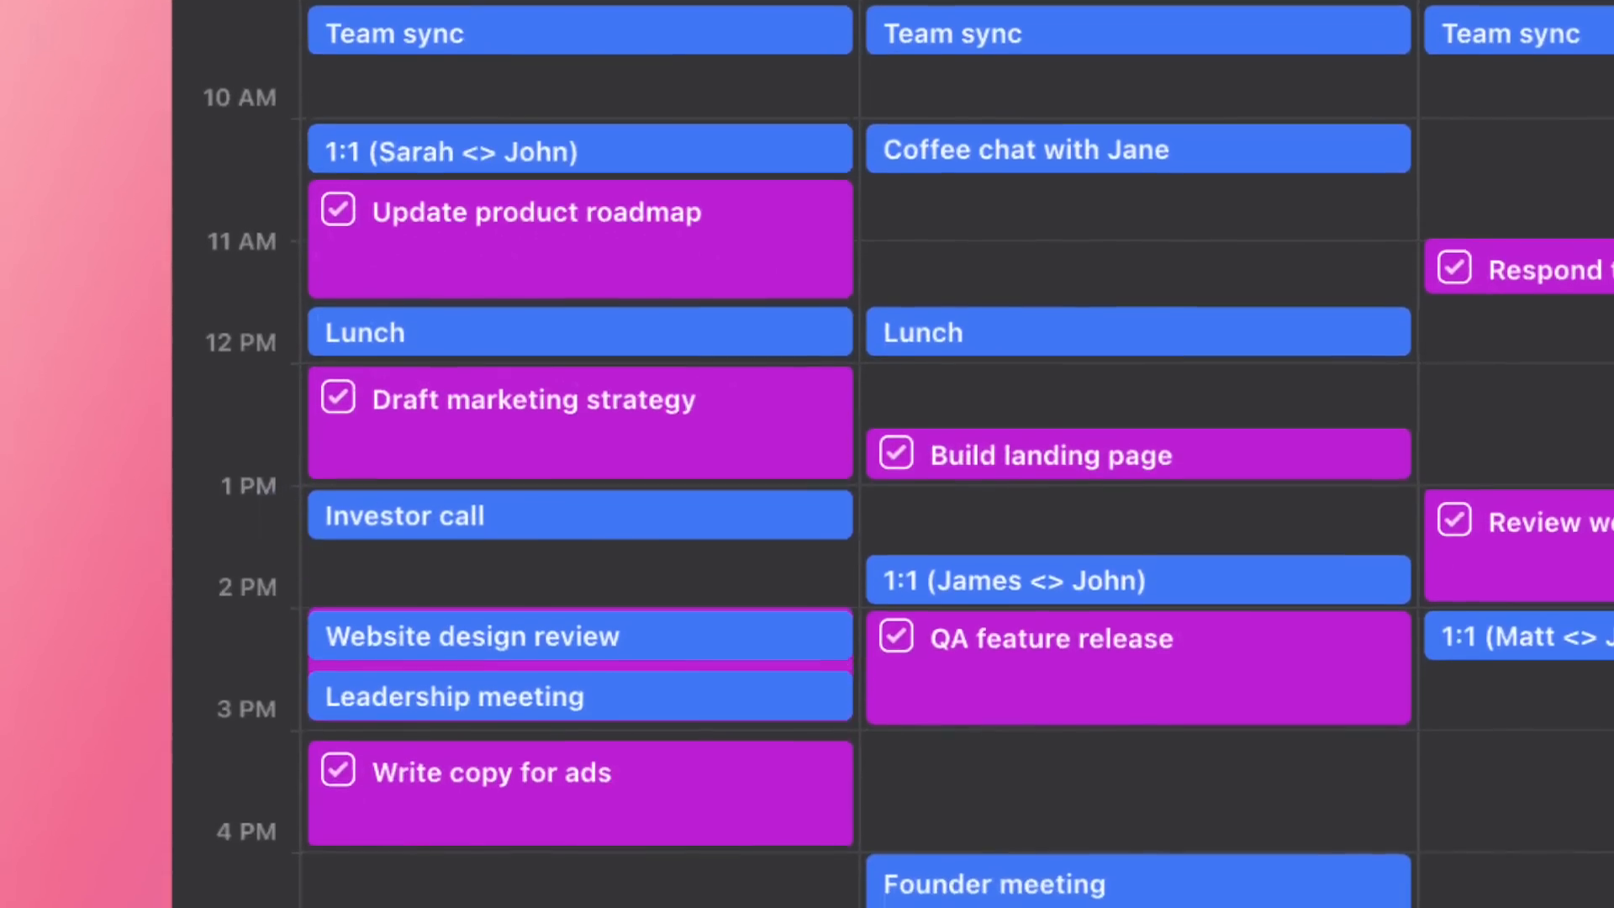
{"action": "scroll", "scroll_direction": "down", "scroll_amount": 3}
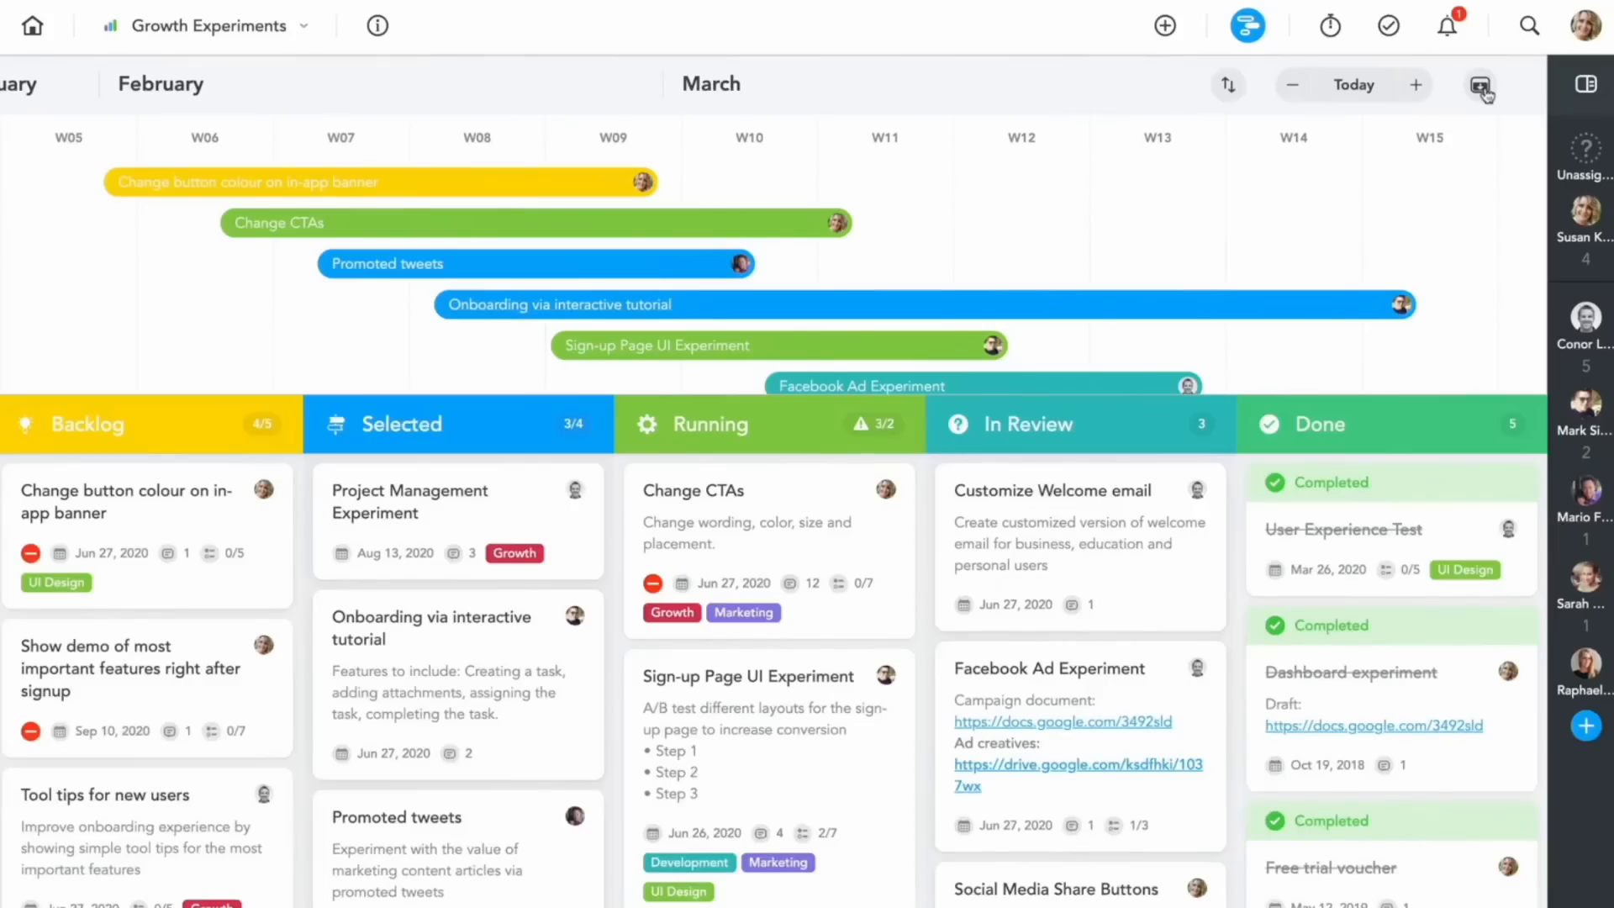
Toggle the timeline above the Growth Experiments board's Backlog-to-Done columns
{"action": "left_click", "coordinate": [1480, 84]}
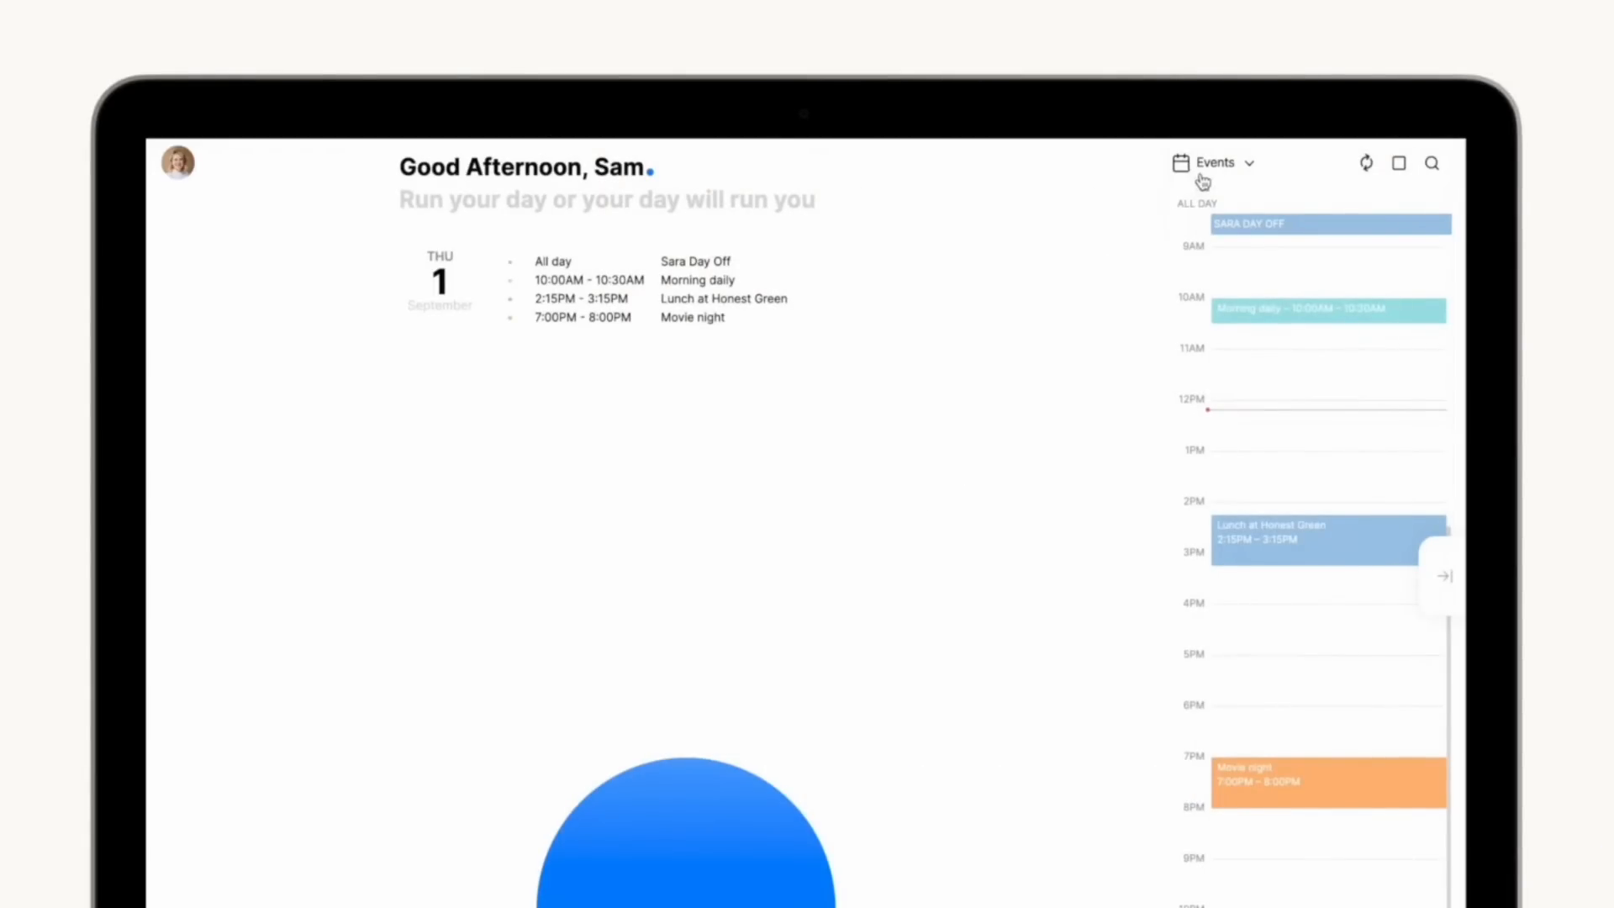
Open the Events dropdown above the calendar listing Thursday's four events
{"action": "left_click", "coordinate": [1215, 163]}
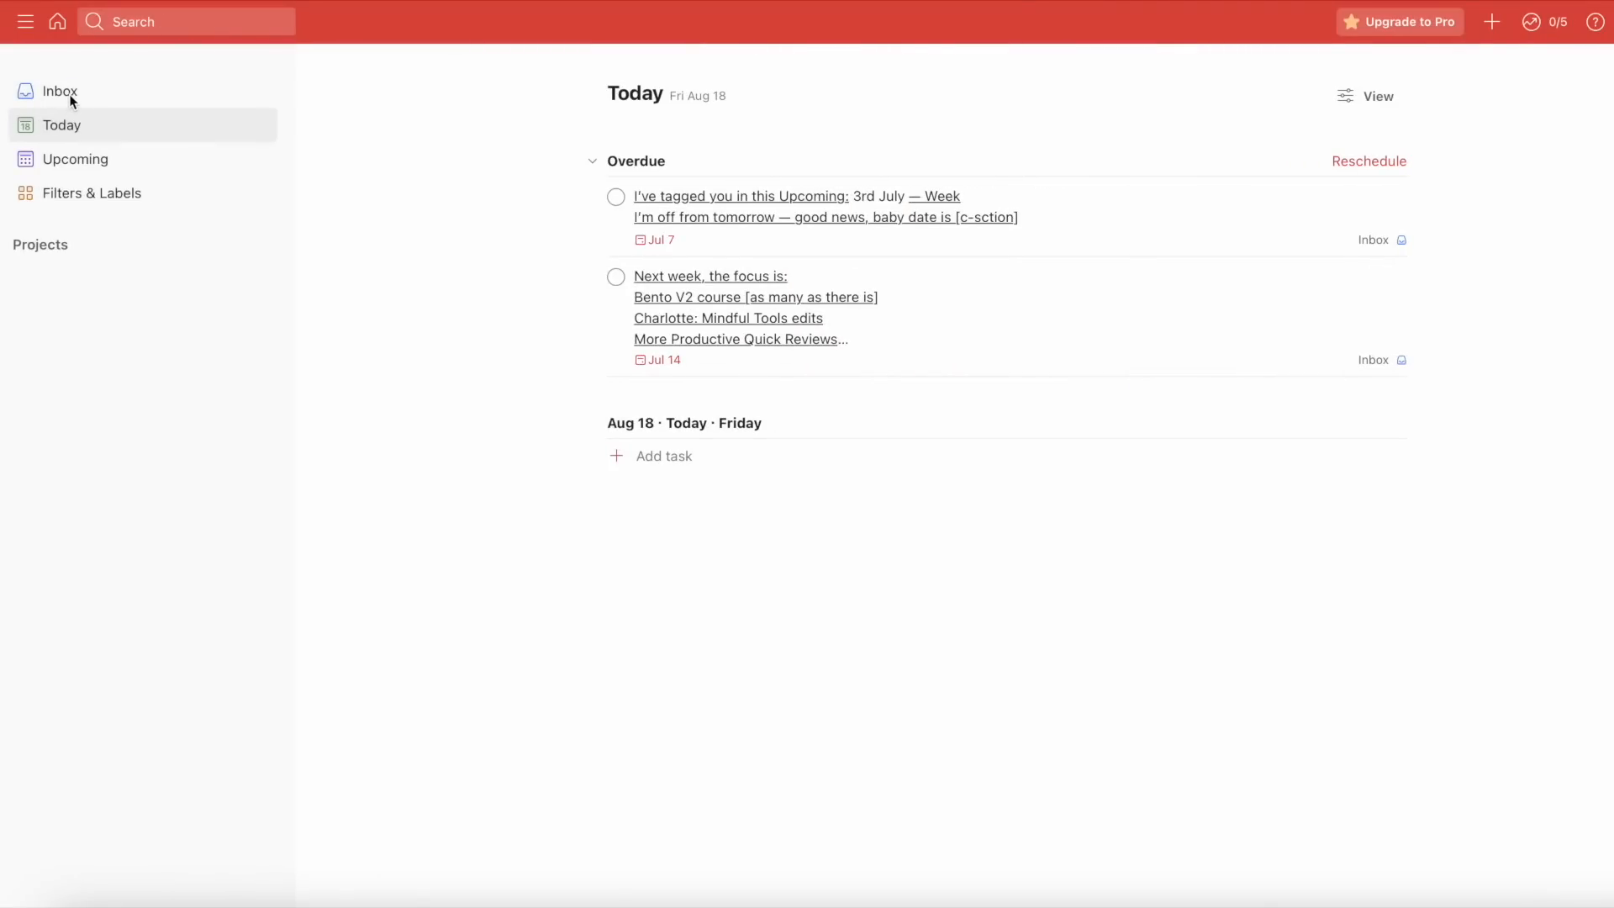
Open Todoist's Inbox showing the Jul 14 and Jul 7 tasks
{"action": "left_click", "coordinate": [59, 91]}
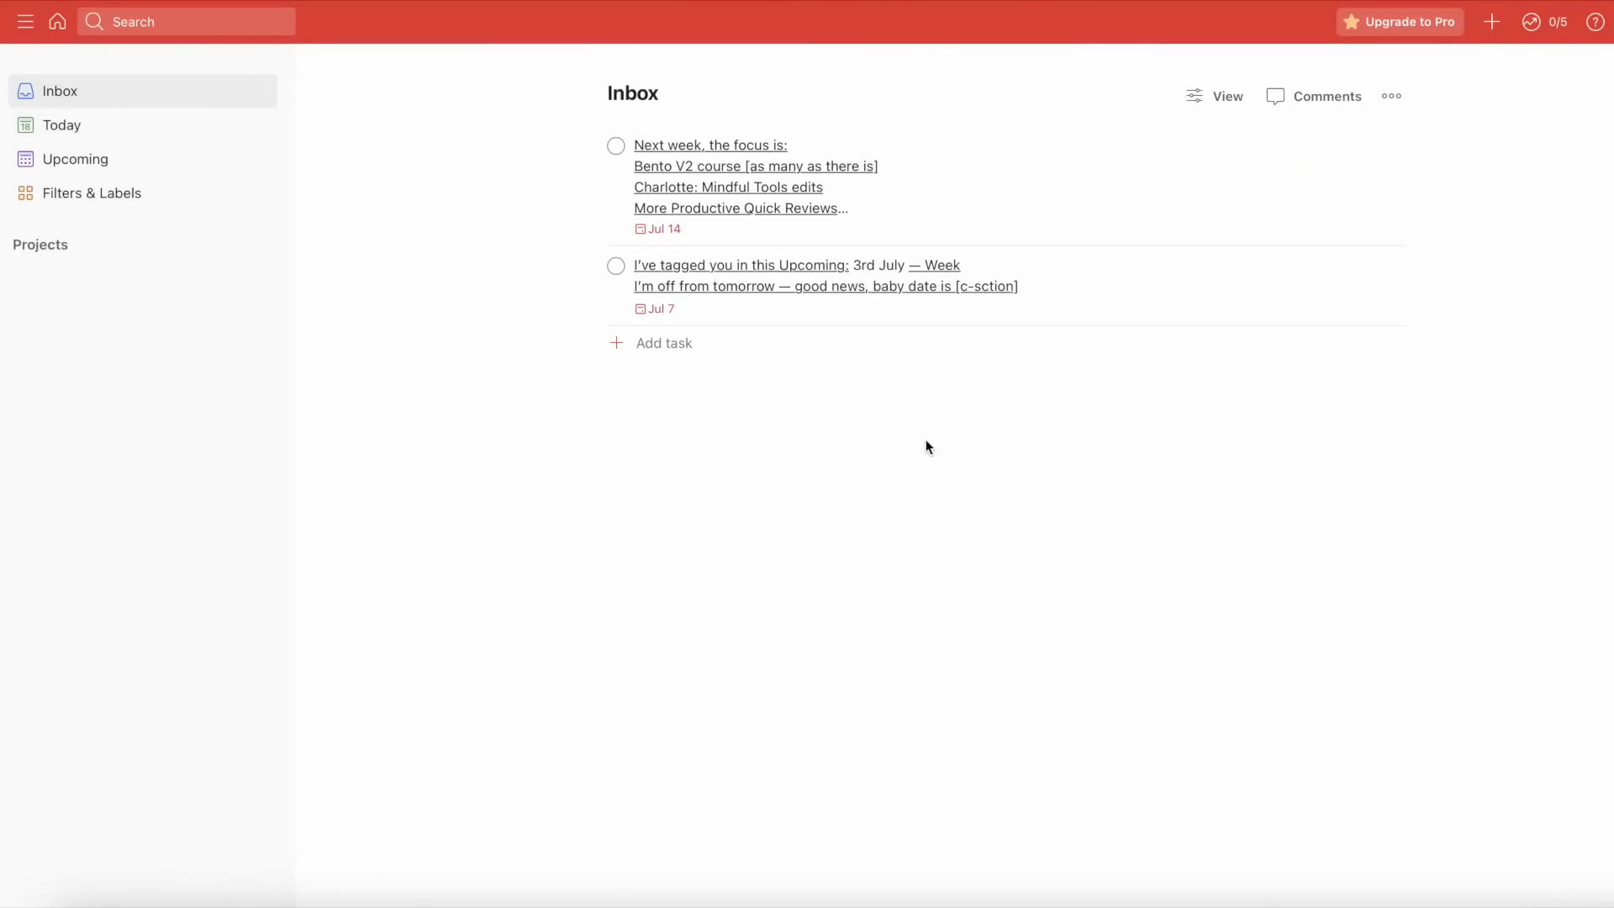
{"action": "mouse_move", "coordinate": [623, 151]}
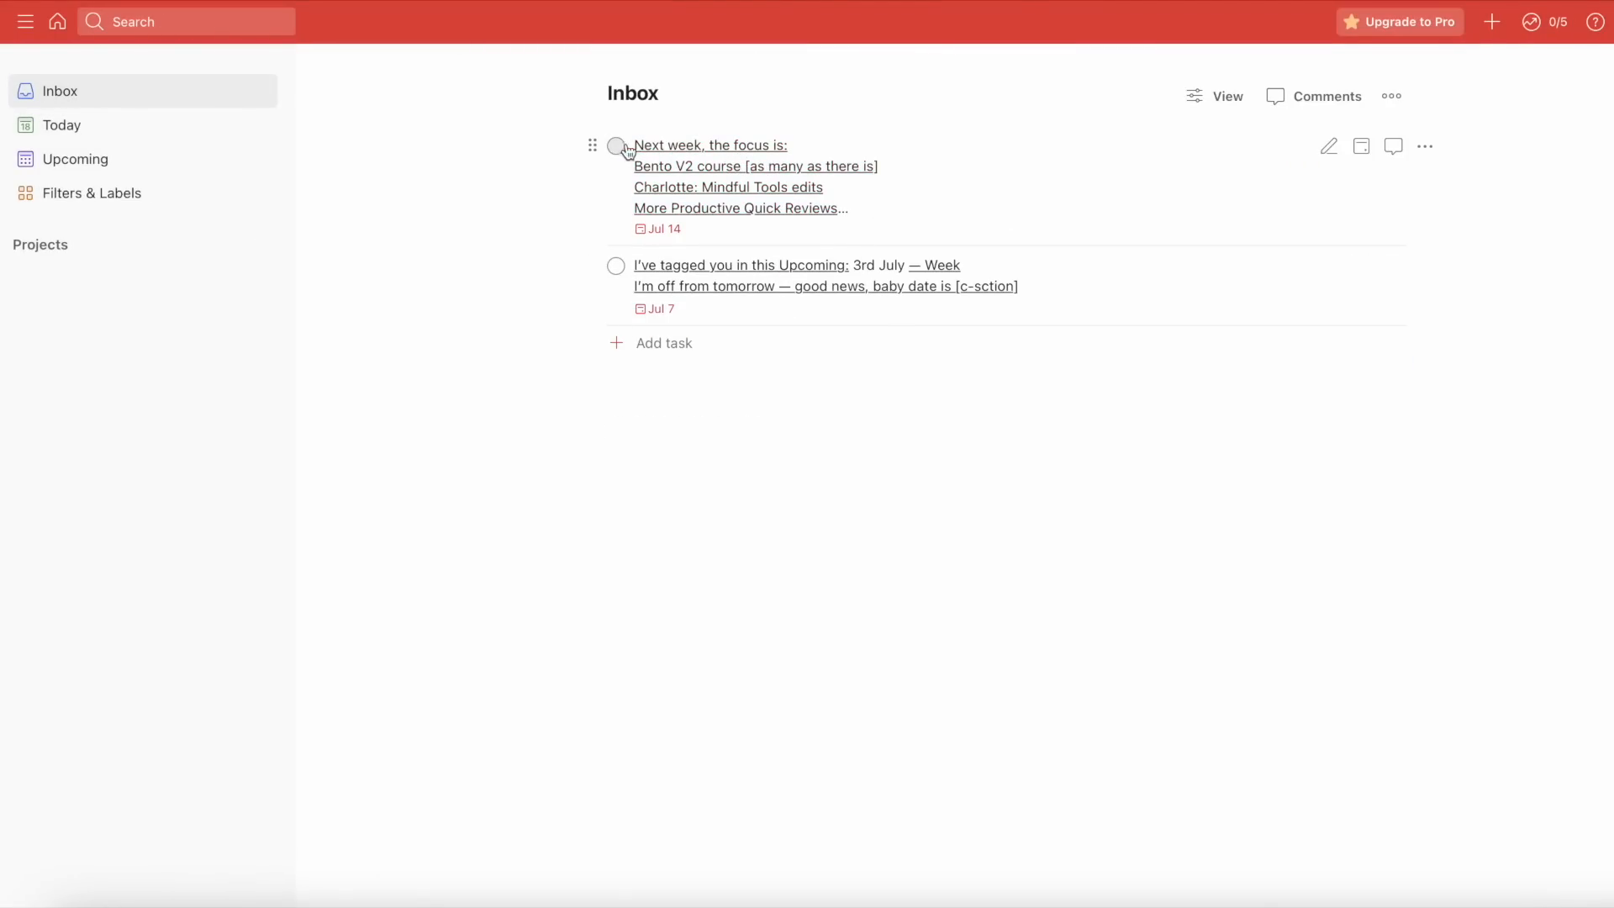